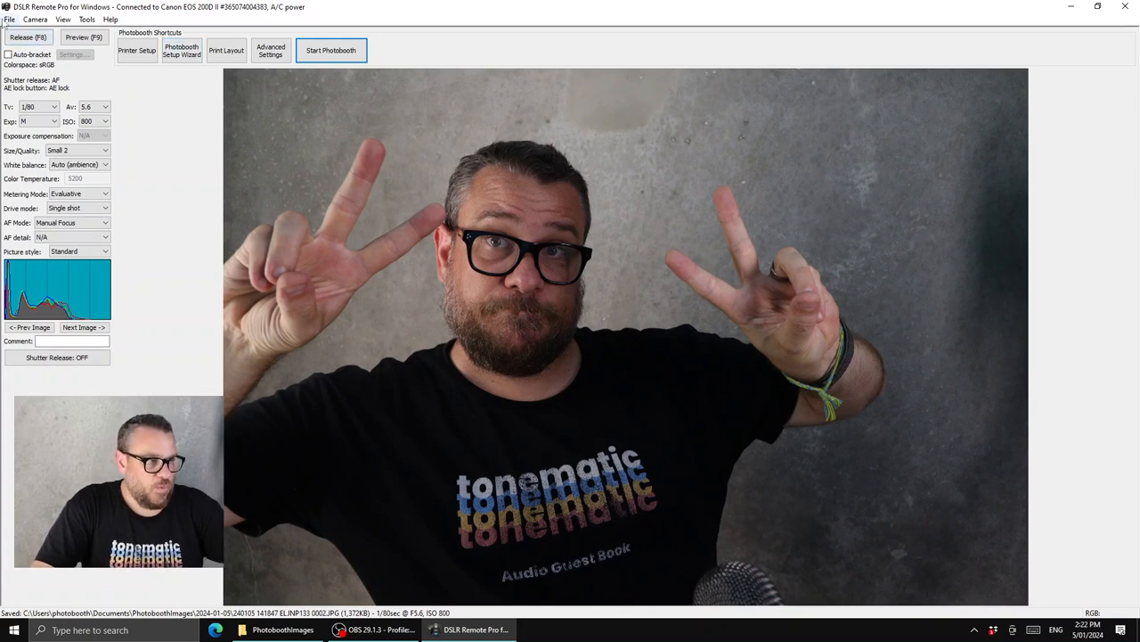
- Launch the Photobooth Setup Wizard from the File menu, reaching the save-settings prompt
left_click(10, 18)
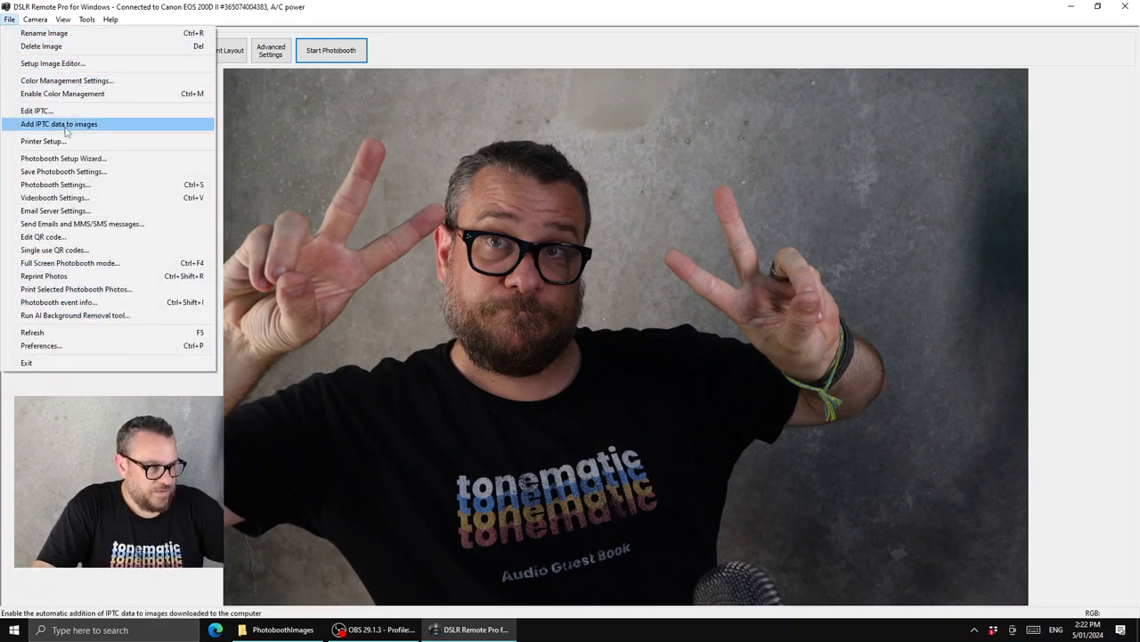
left_click(64, 157)
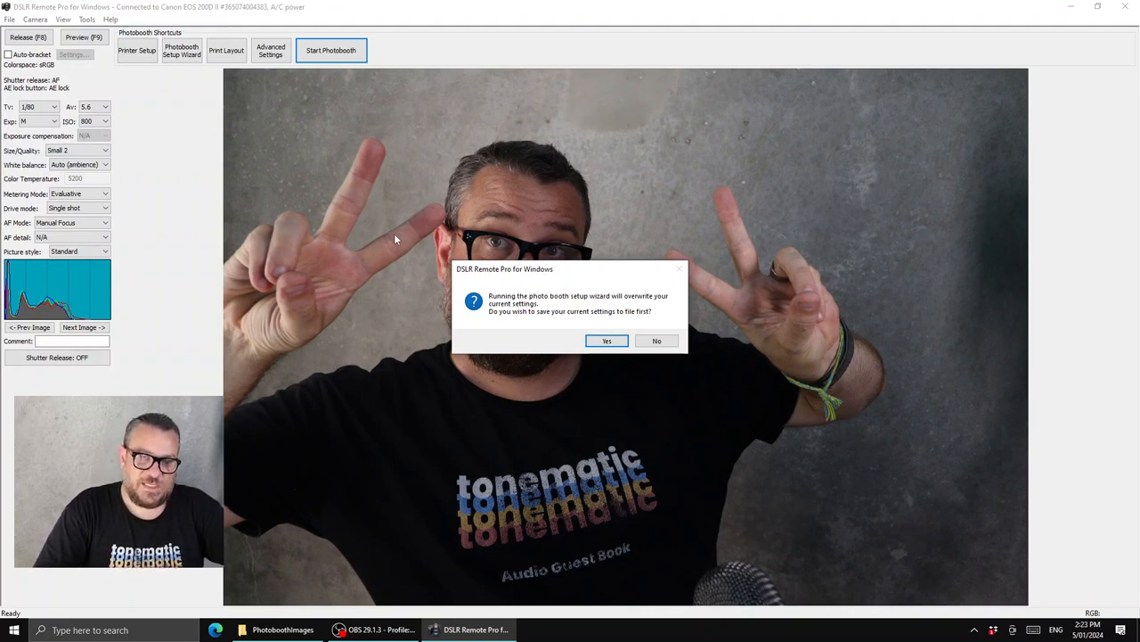
mouse_move(591, 300)
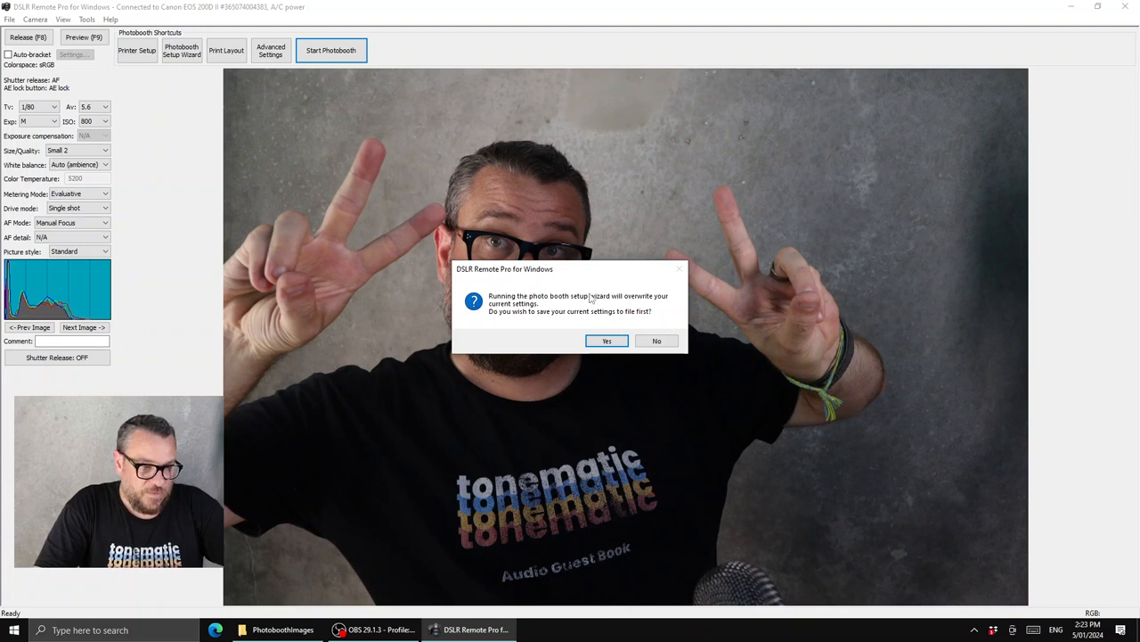
- Answer the save-settings prompt and name the booth images folder 'My First Event'
left_click(656, 340)
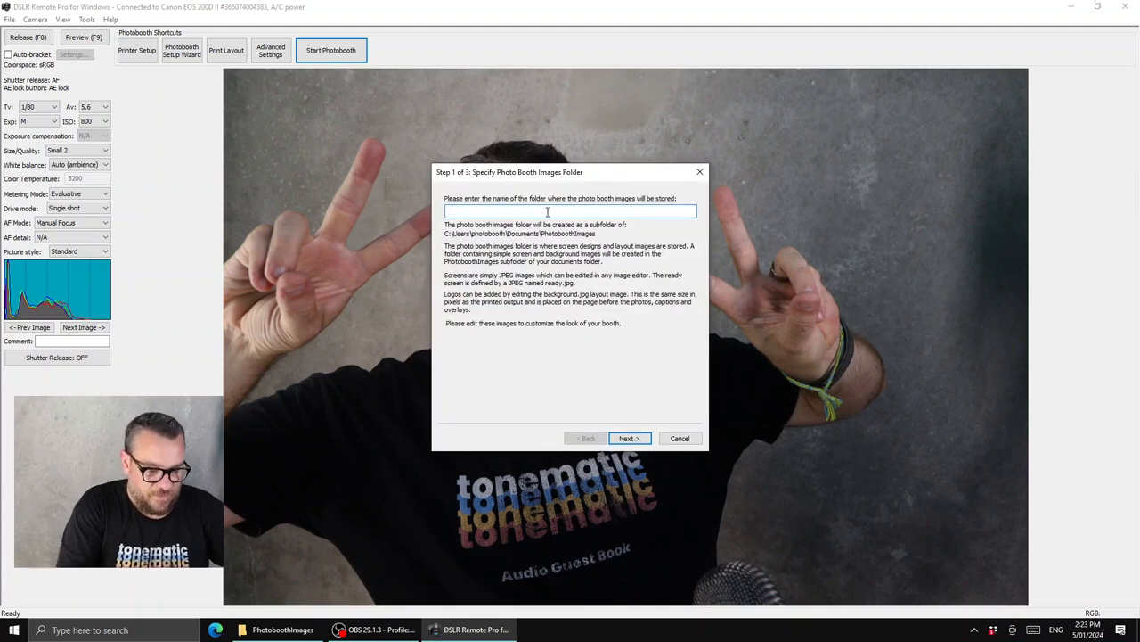
type("My First Event")
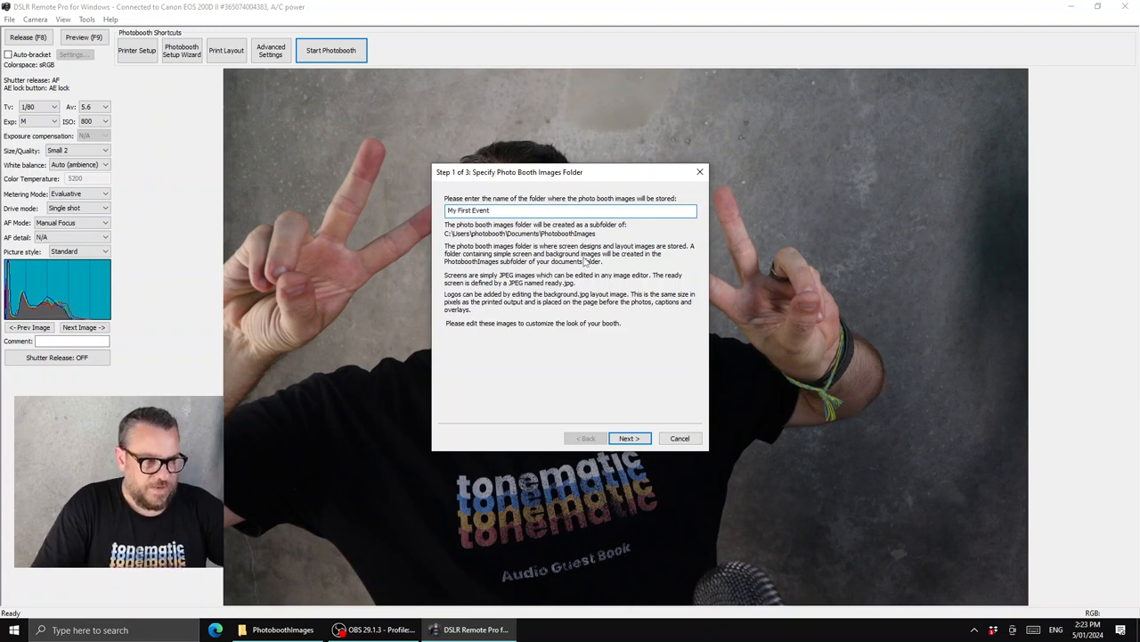
left_click(629, 438)
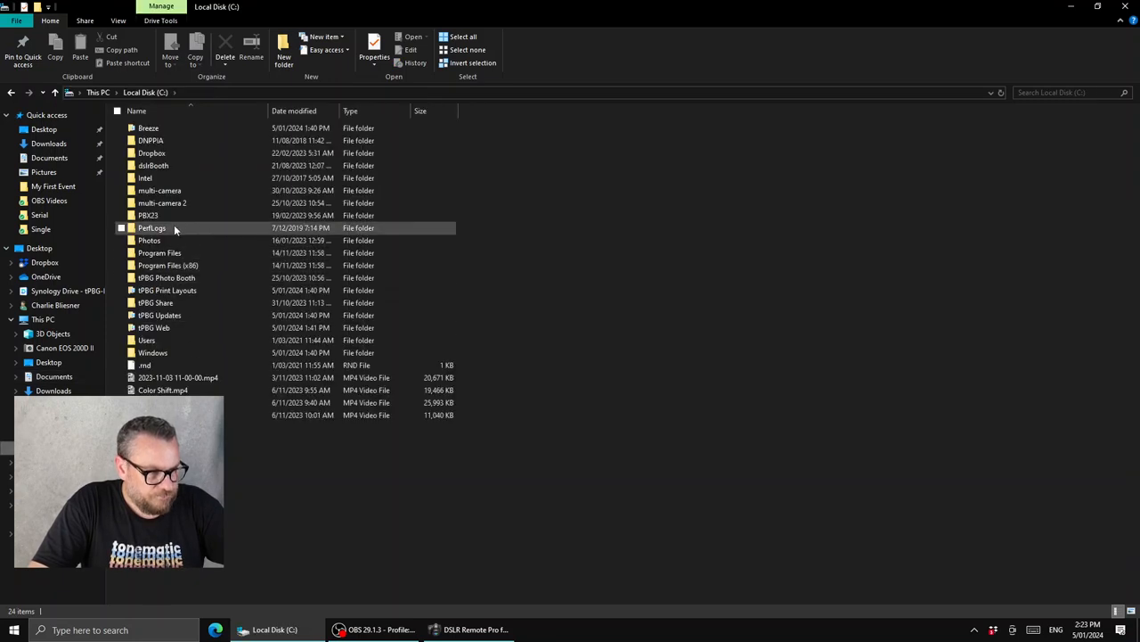
mouse_move(168, 264)
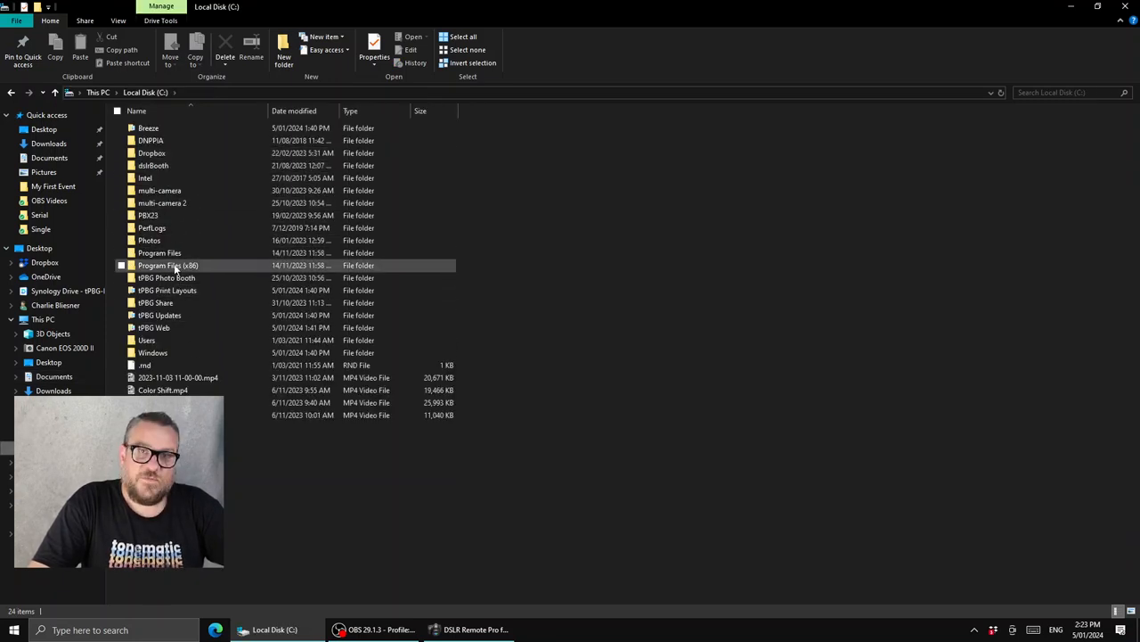
- Browse to Program Files (x86)\BreezeSys\DSLR Remote Pro\wizard to see the theme templates
double_click(167, 264)
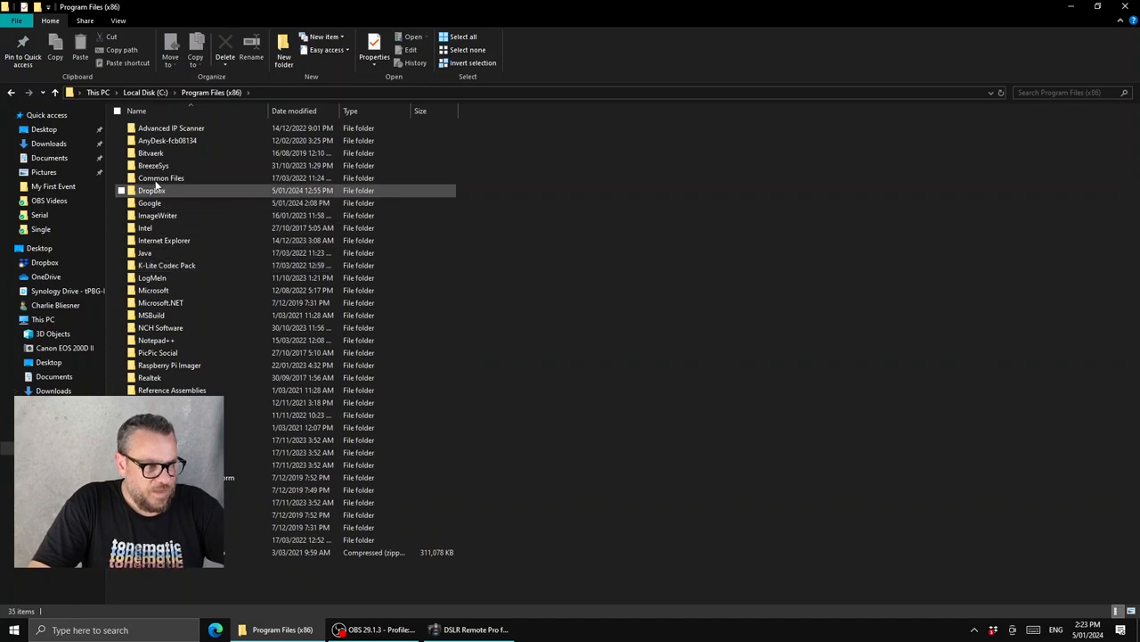
double_click(153, 163)
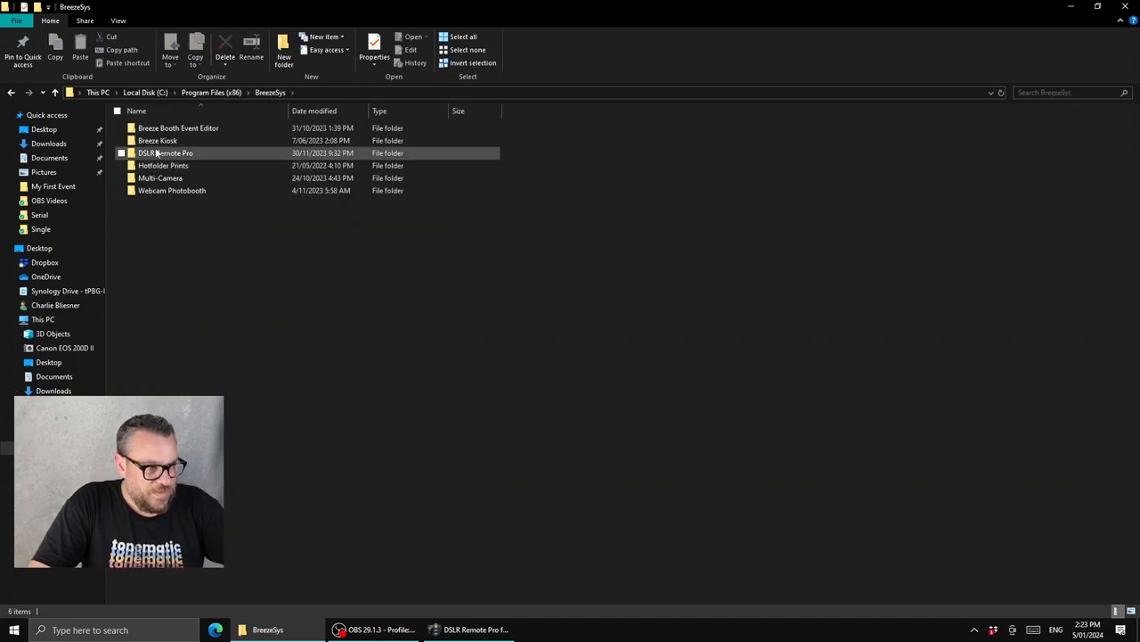
double_click(167, 154)
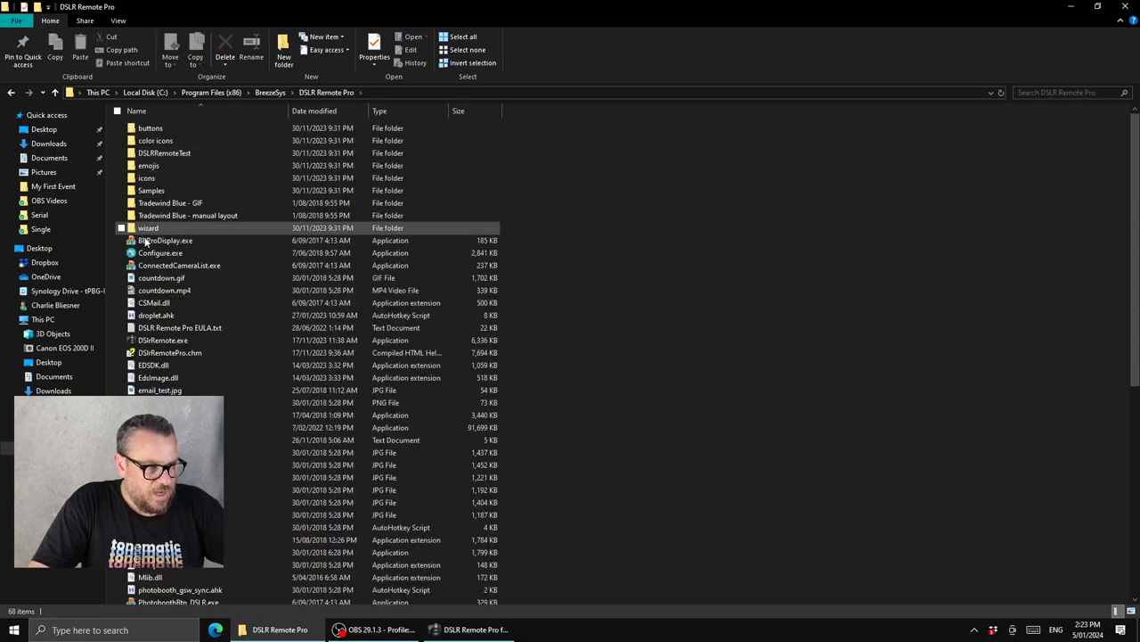
double_click(148, 228)
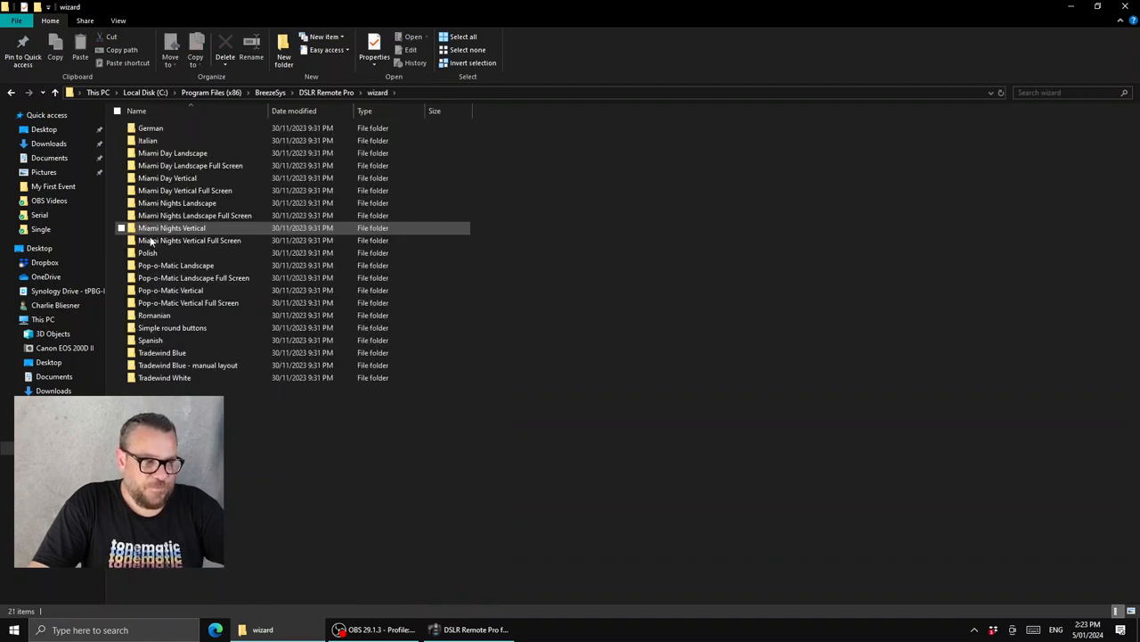
- Preview the Miami Nights and Pop-o-Matic Landscape Full Screen theme folders, then return to the wizard
left_click(179, 139)
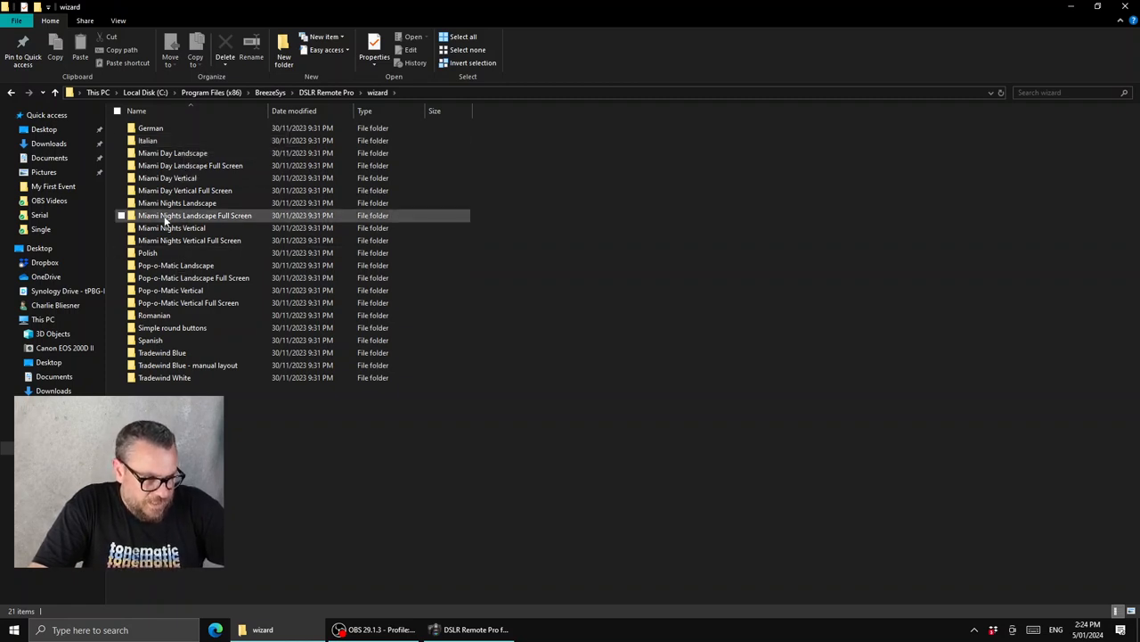
double_click(194, 214)
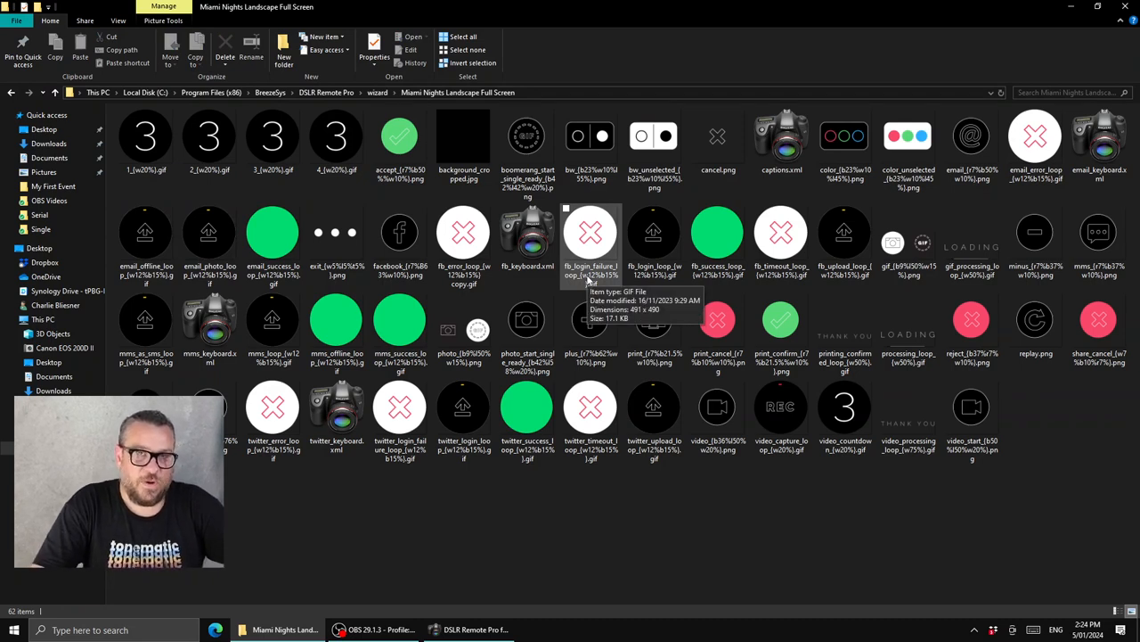
left_click(10, 93)
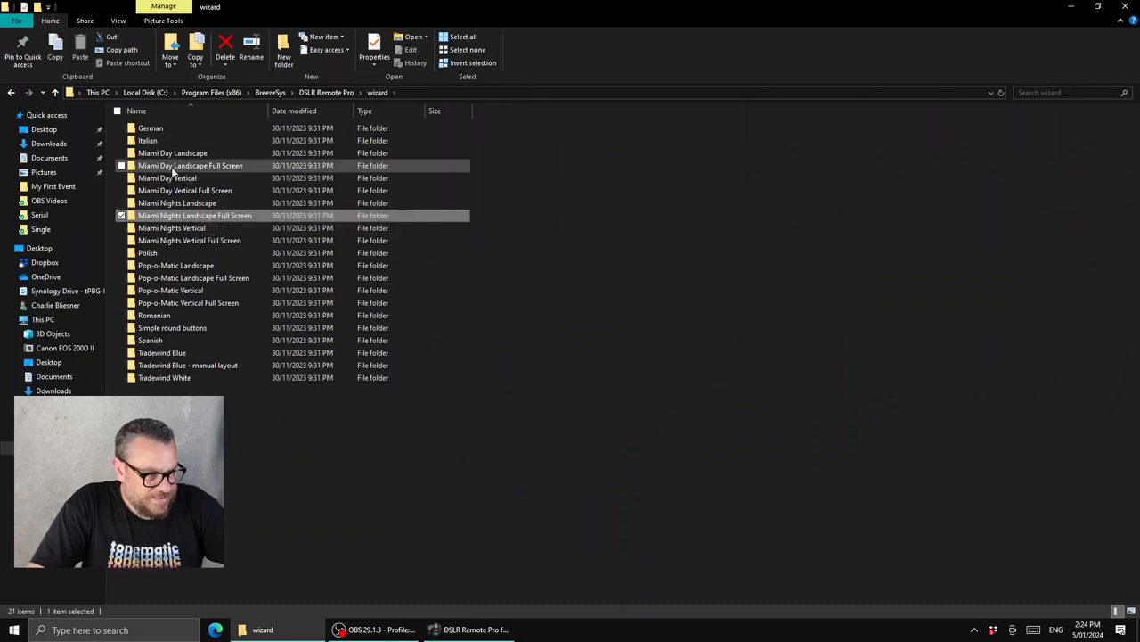
double_click(189, 164)
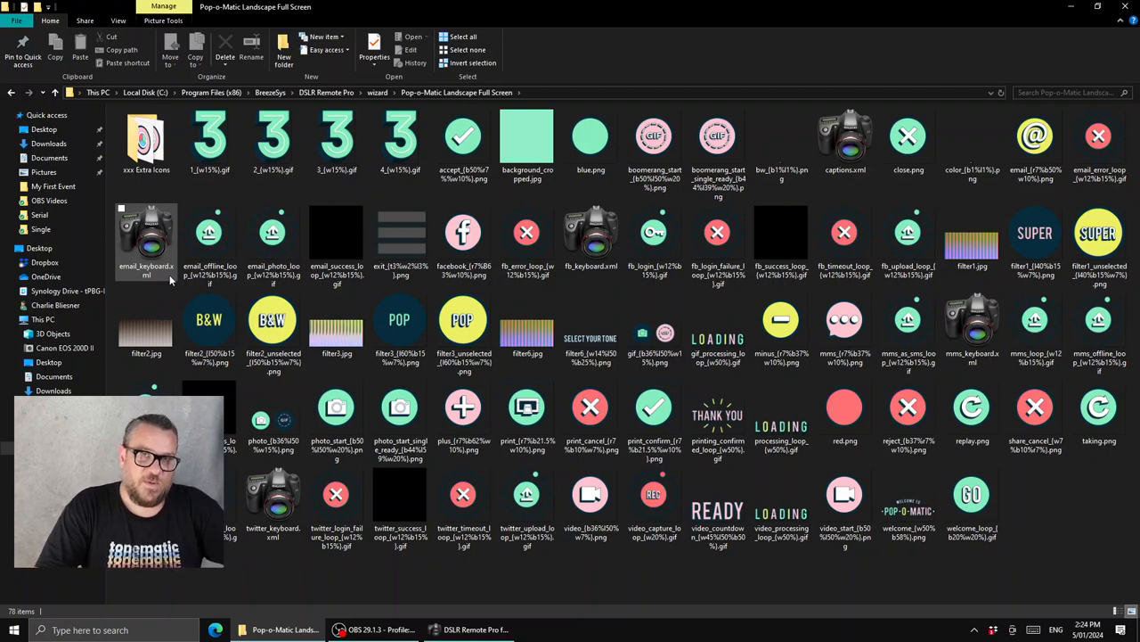
left_click(399, 235)
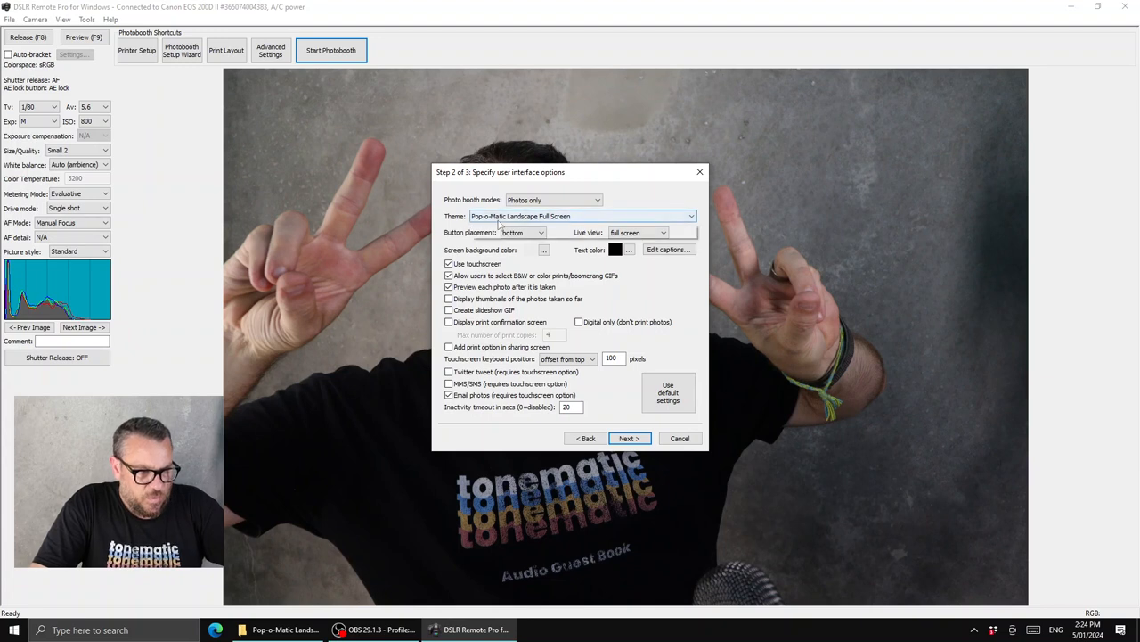
- Choose the Miami Nights Landscape Full Screen theme and full-screen live view in Step 2
left_click(691, 216)
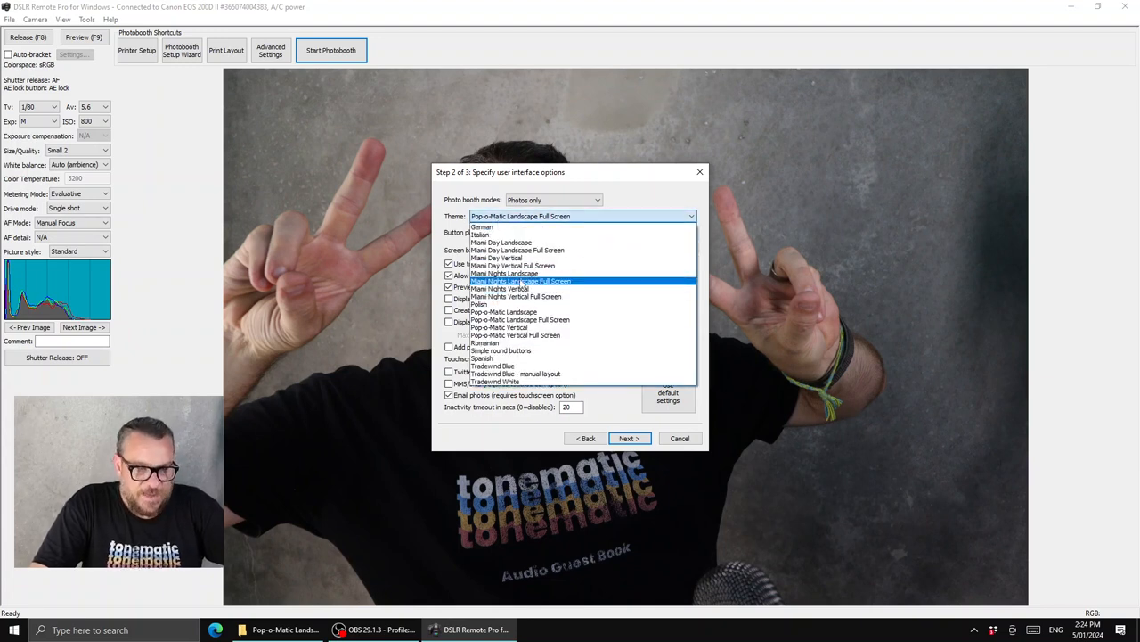
mouse_move(513, 265)
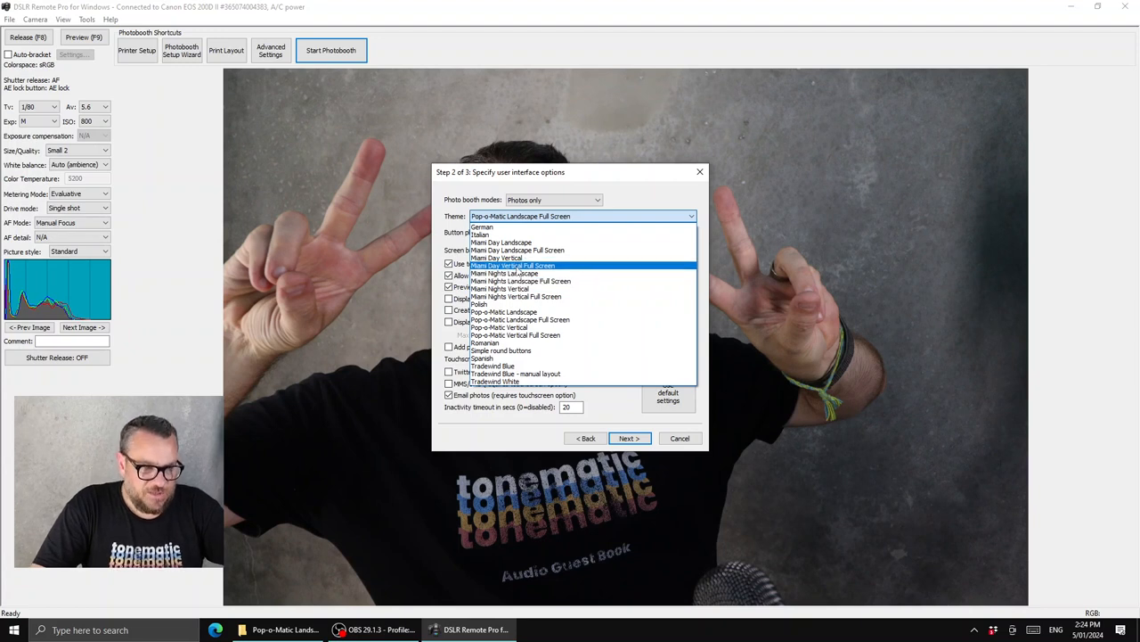
mouse_move(497, 258)
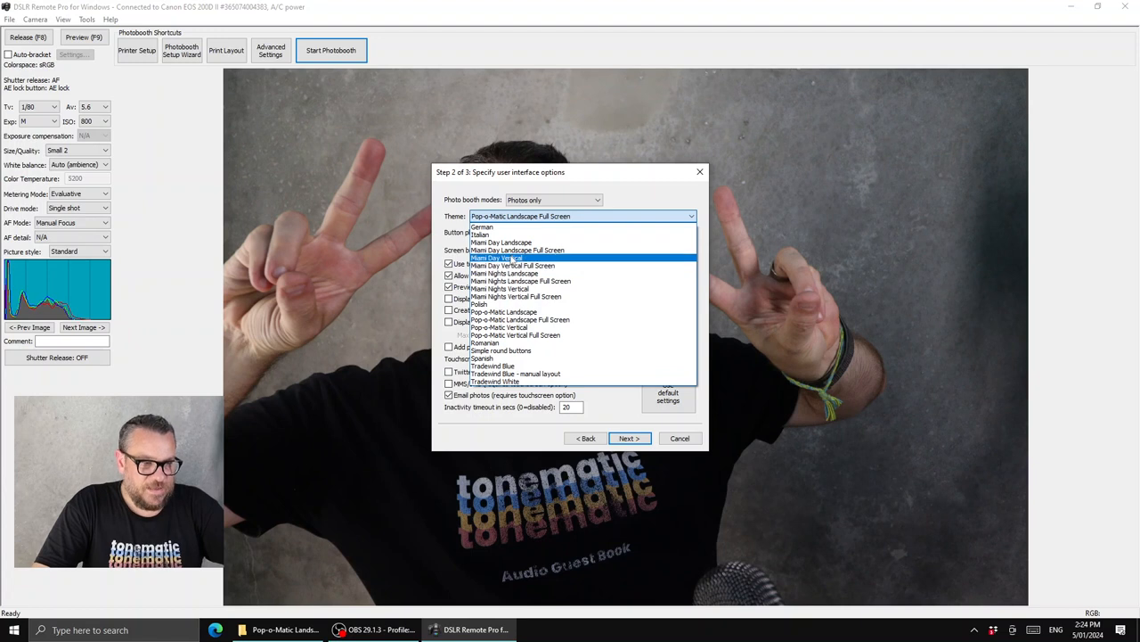
mouse_move(513, 266)
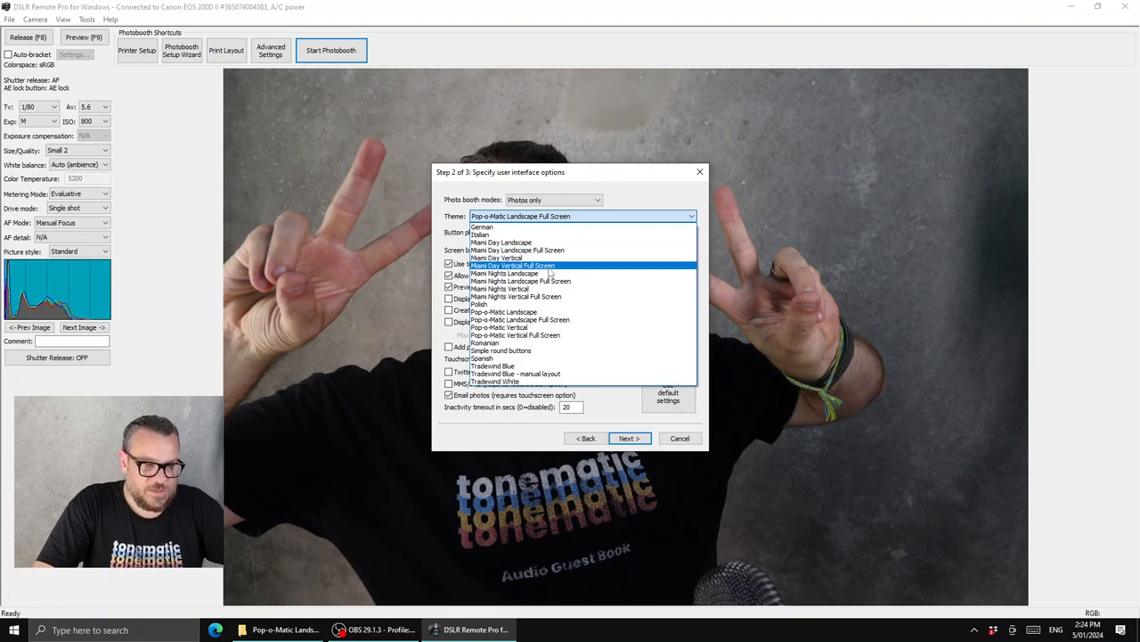
mouse_move(499, 256)
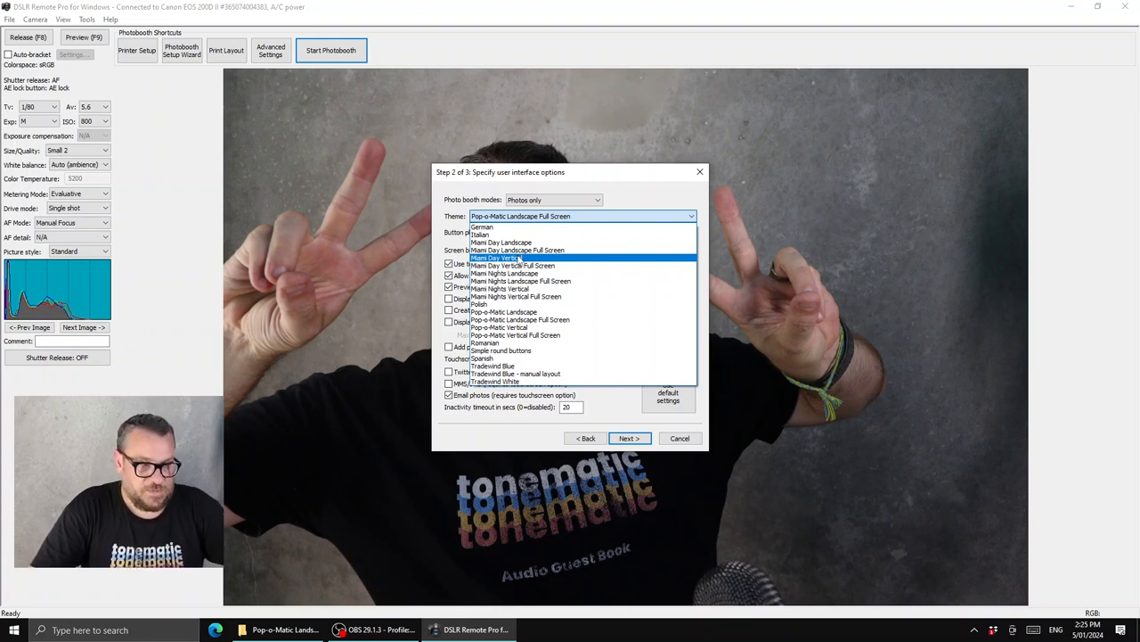
mouse_move(517, 249)
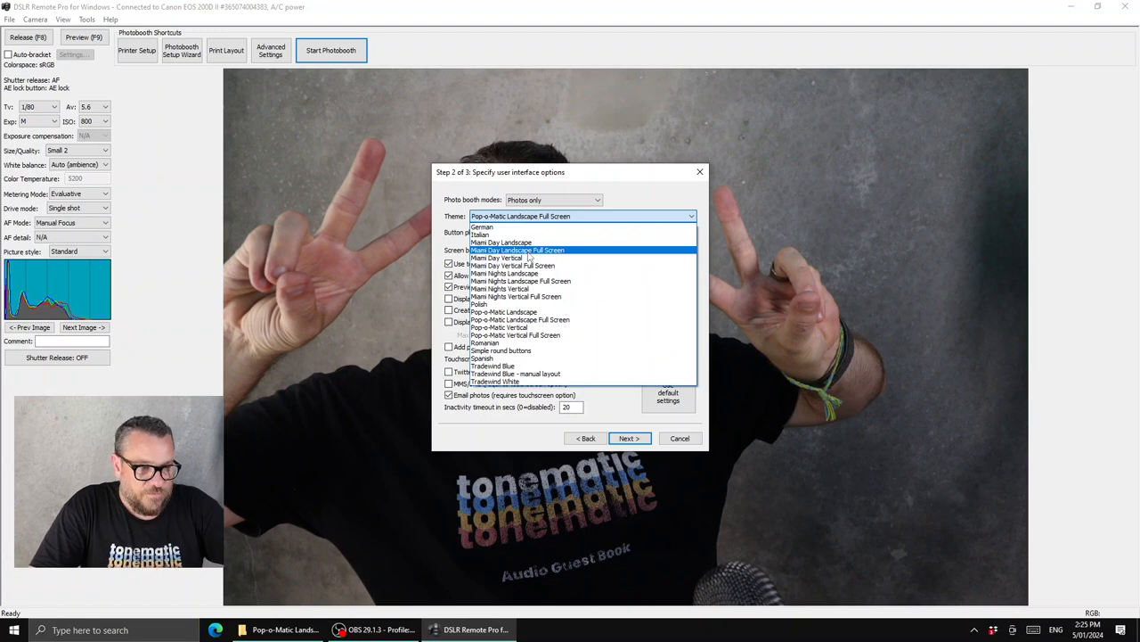
left_click(516, 249)
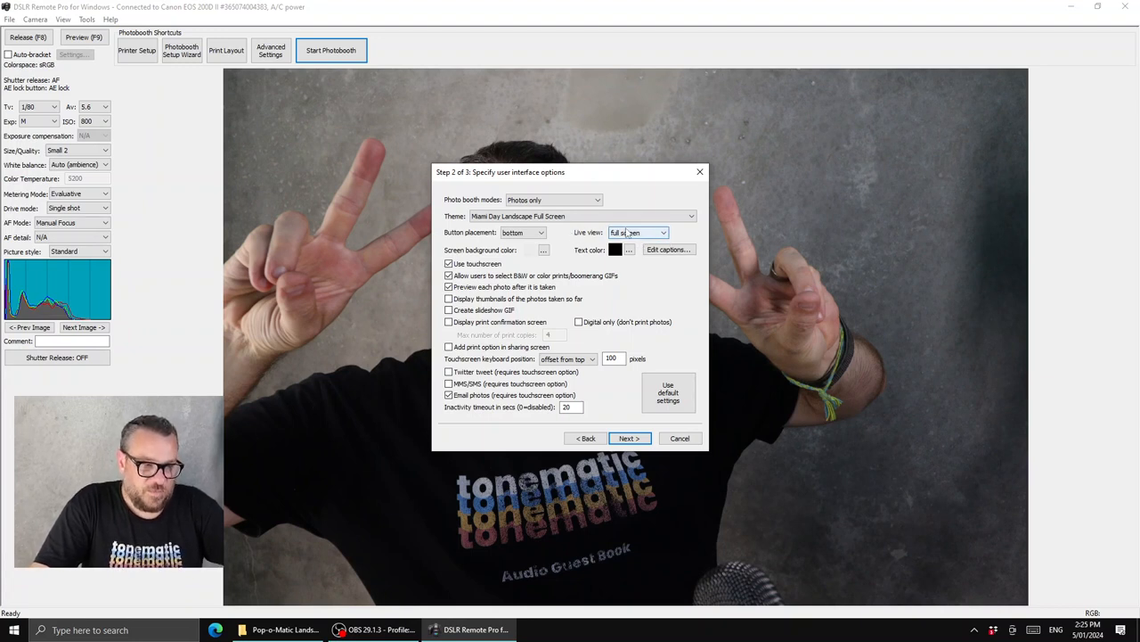
left_click(663, 232)
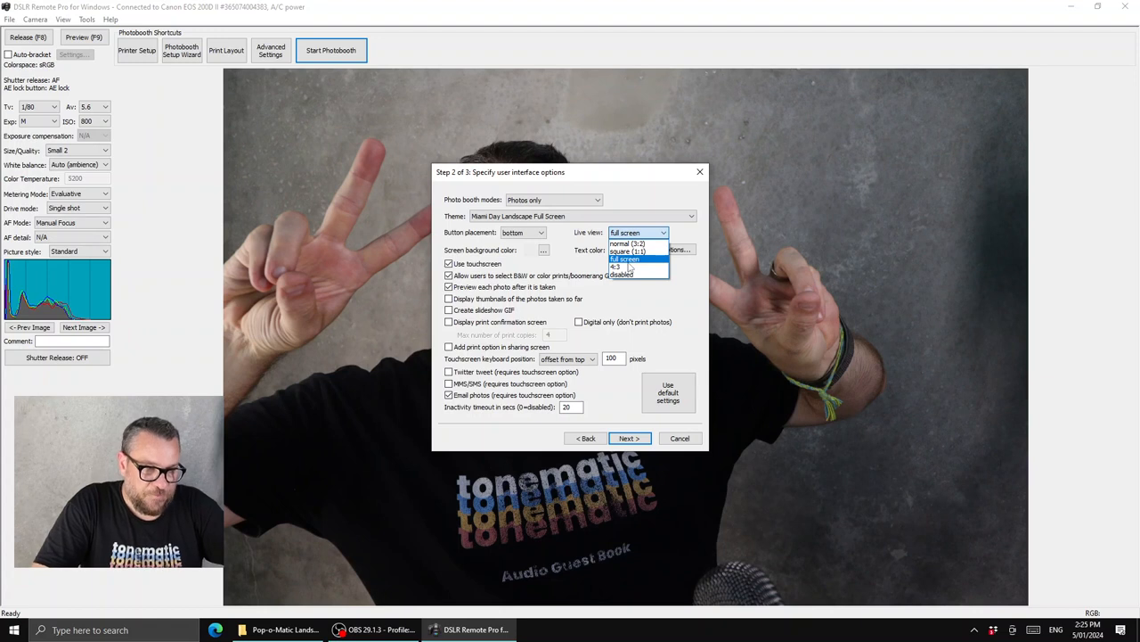
mouse_move(627, 249)
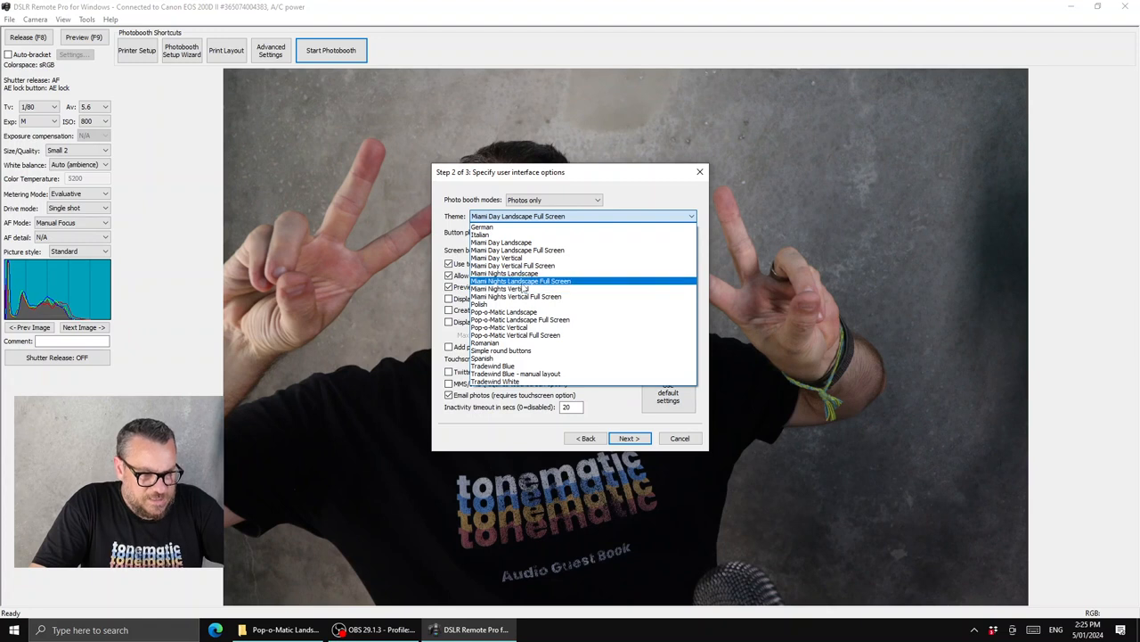
left_click(520, 282)
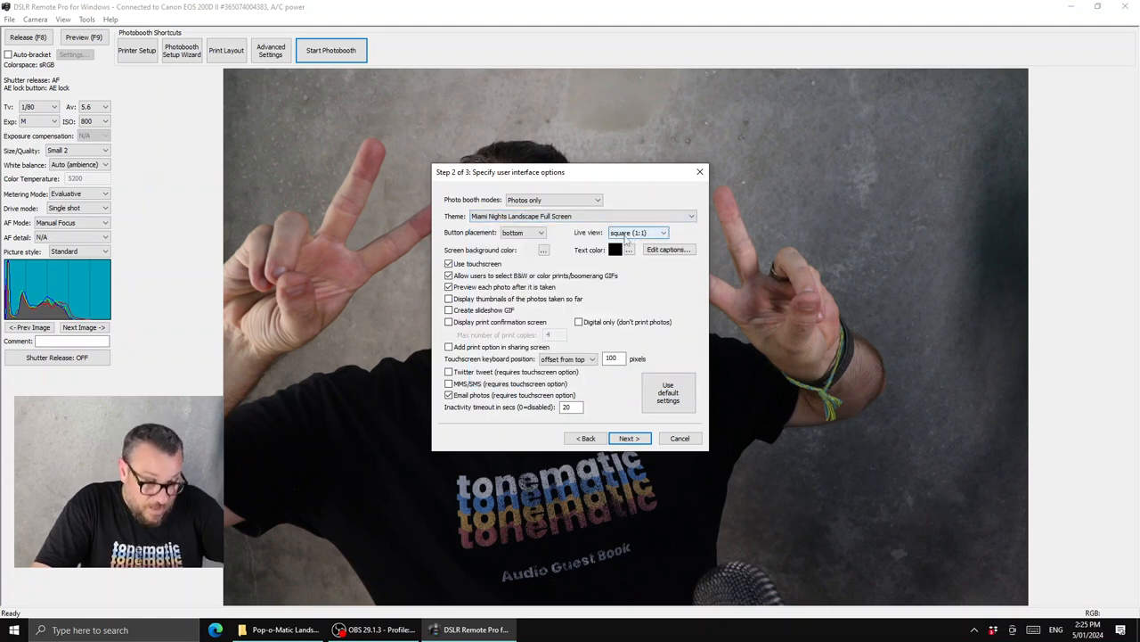
left_click(663, 232)
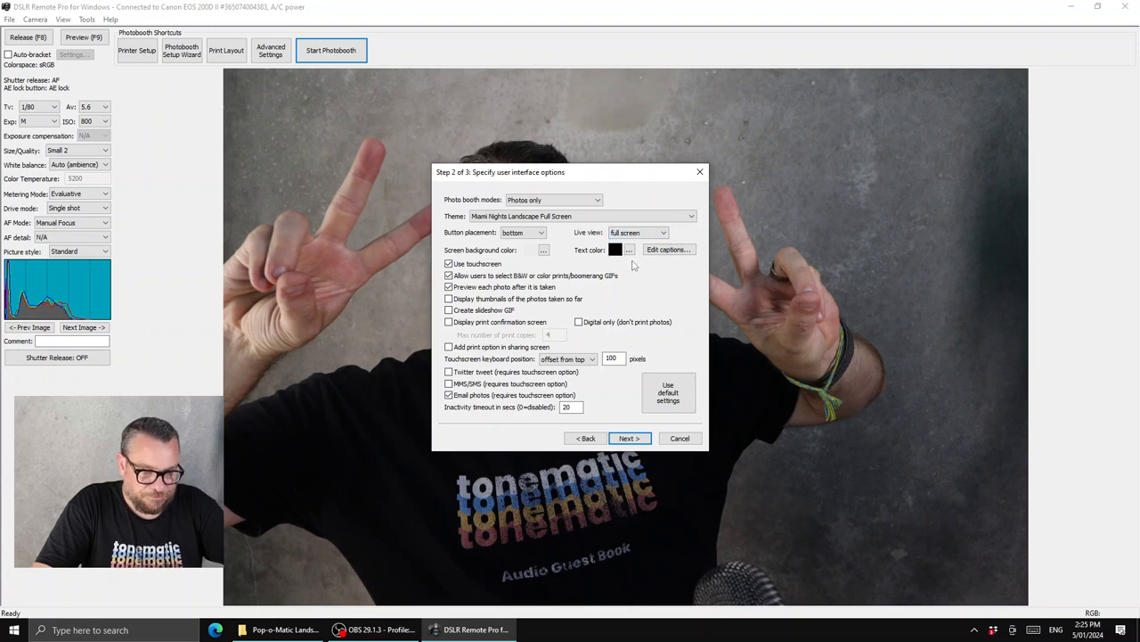
left_click(553, 200)
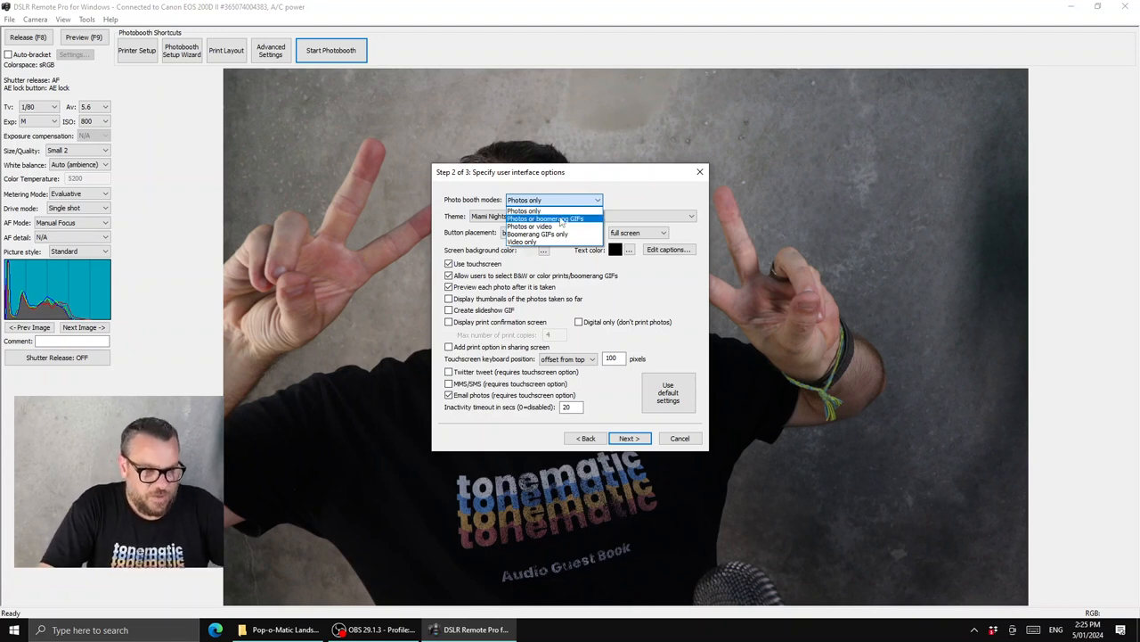
- Keep photos-only mode with buttons at the bottom and advance to the printer and layout step
left_click(524, 210)
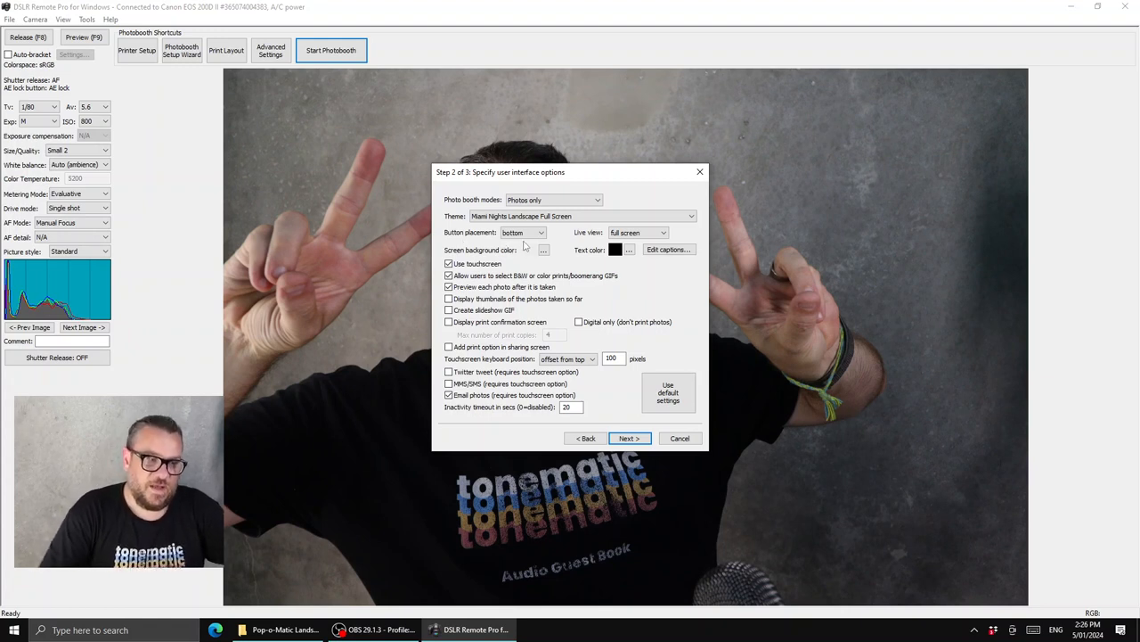
left_click(540, 232)
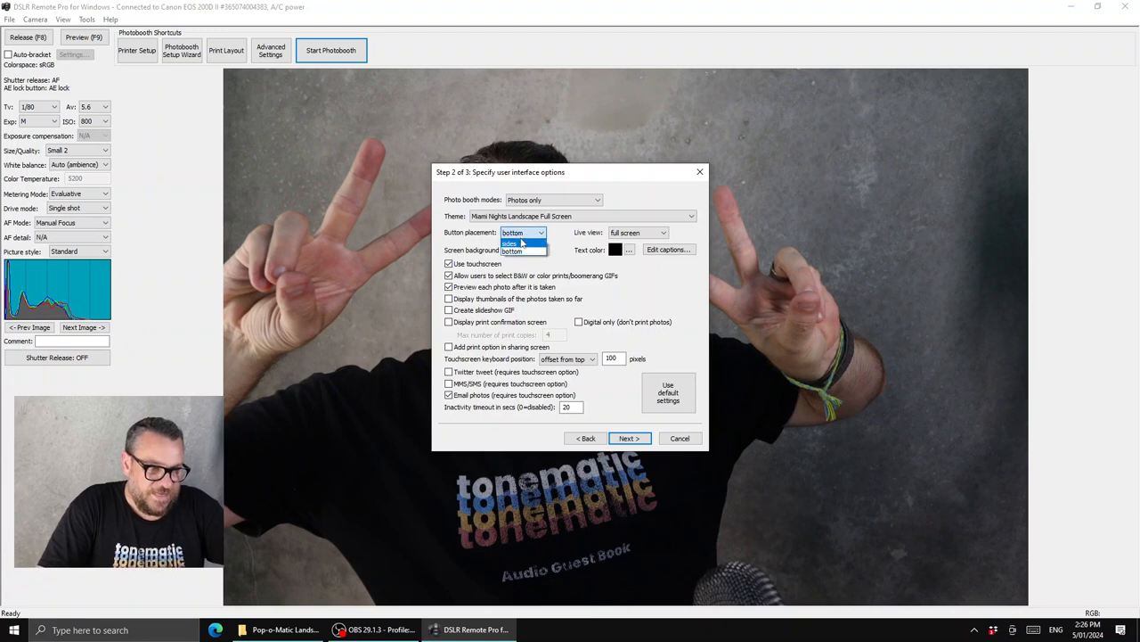
left_click(514, 241)
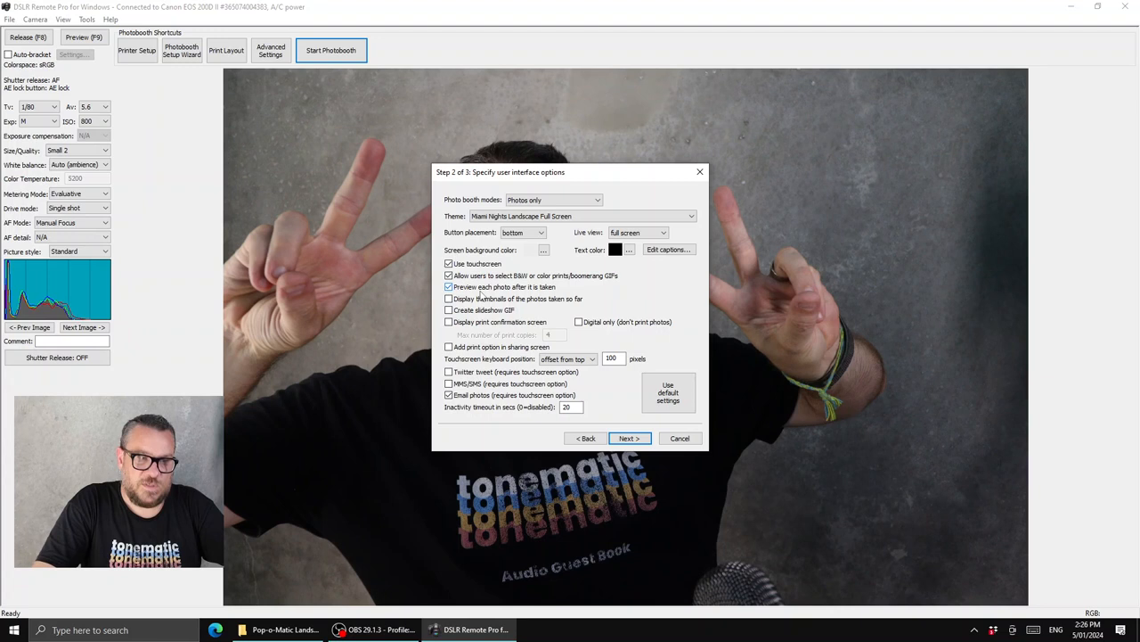
left_click(449, 285)
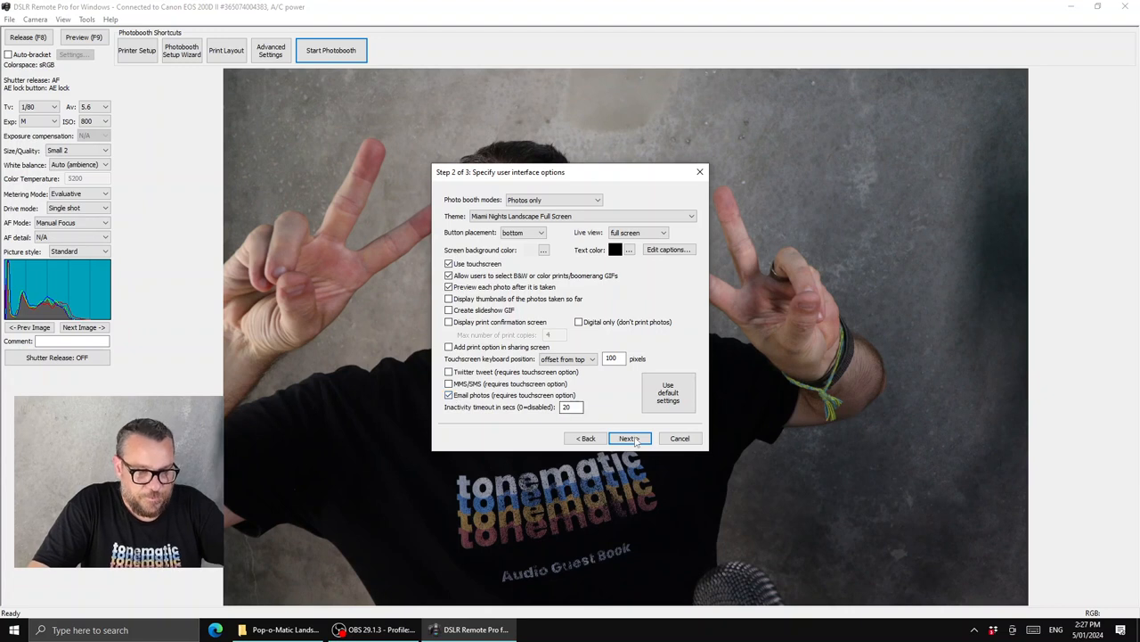
left_click(629, 438)
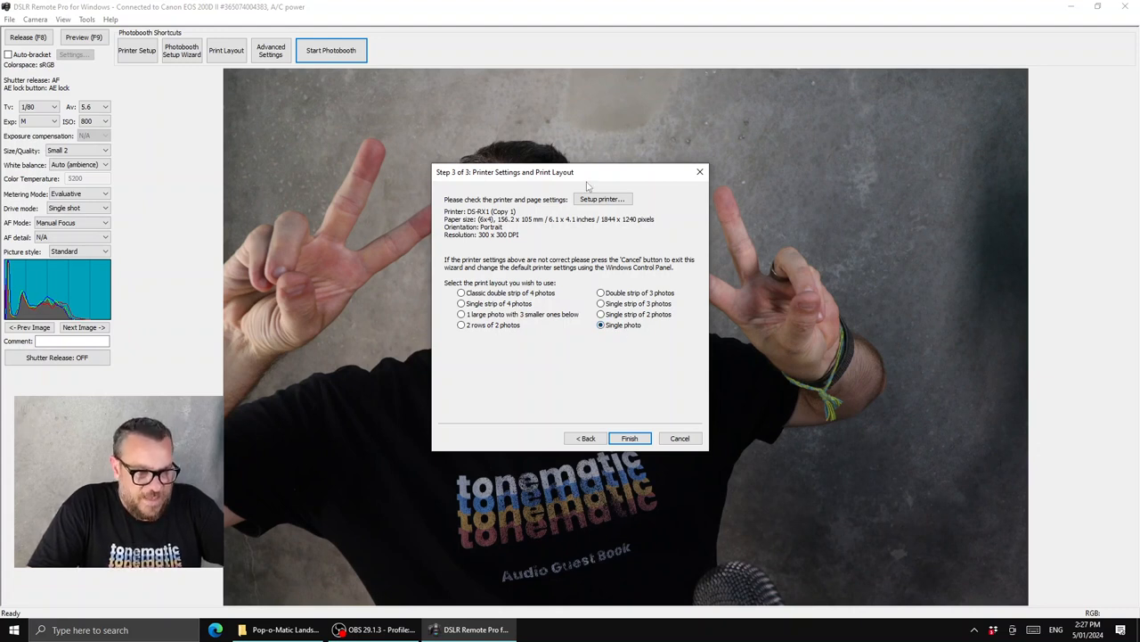
- Review the 4x6 portrait printer page settings and accept them
left_click(602, 200)
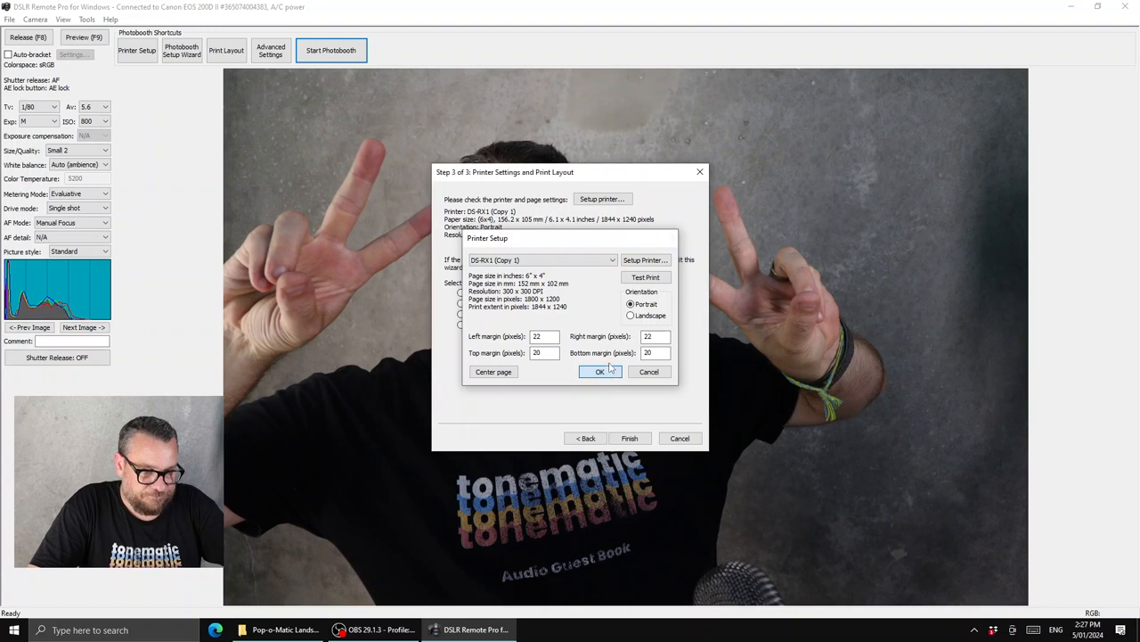
left_click(599, 373)
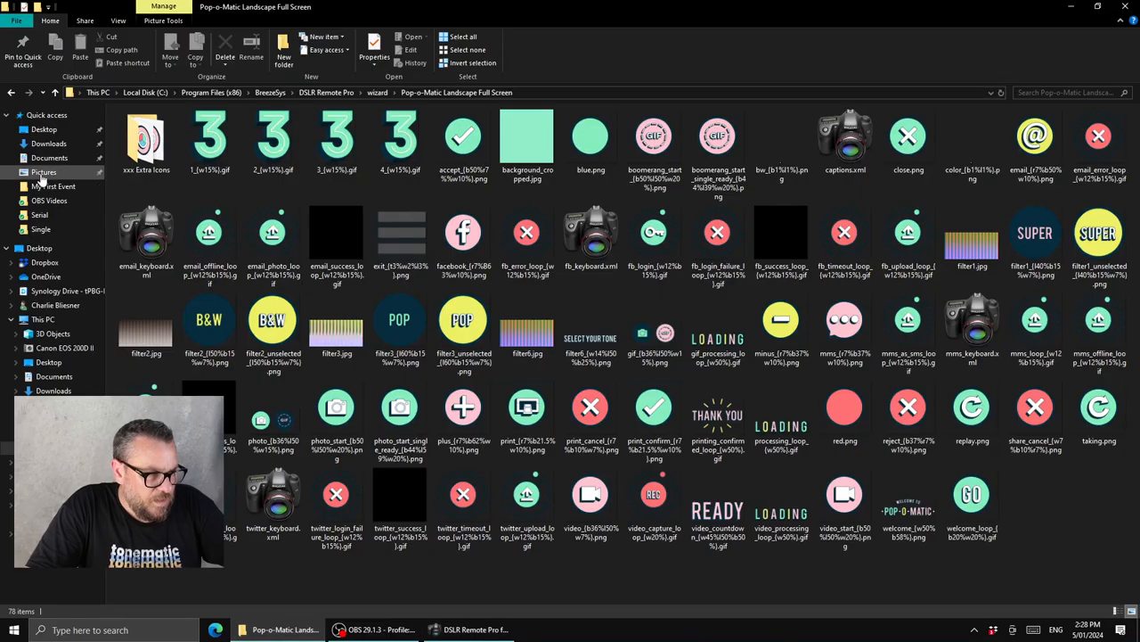
- Browse to Documents\PhotoboothImages\My First Event to see the generated booth screens
left_click(50, 157)
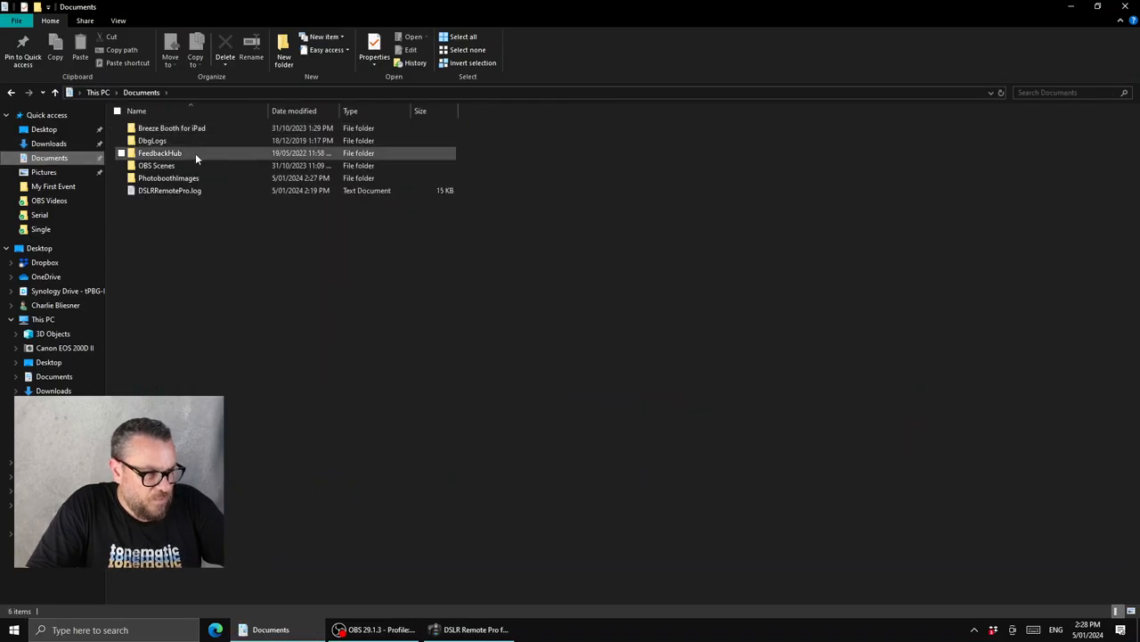
double_click(167, 178)
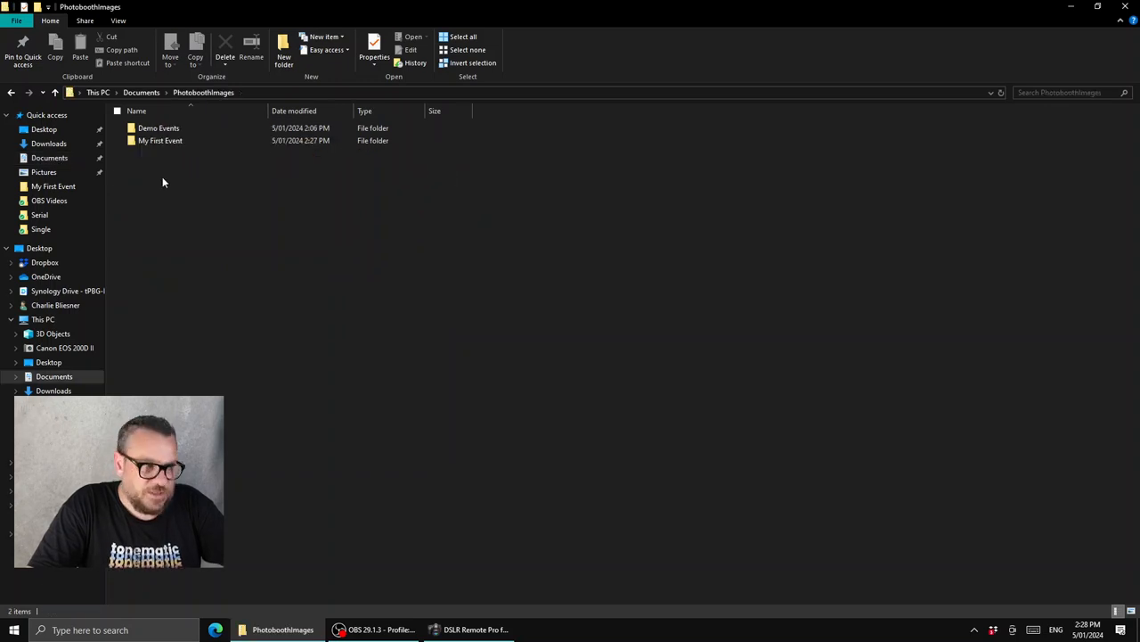
double_click(161, 139)
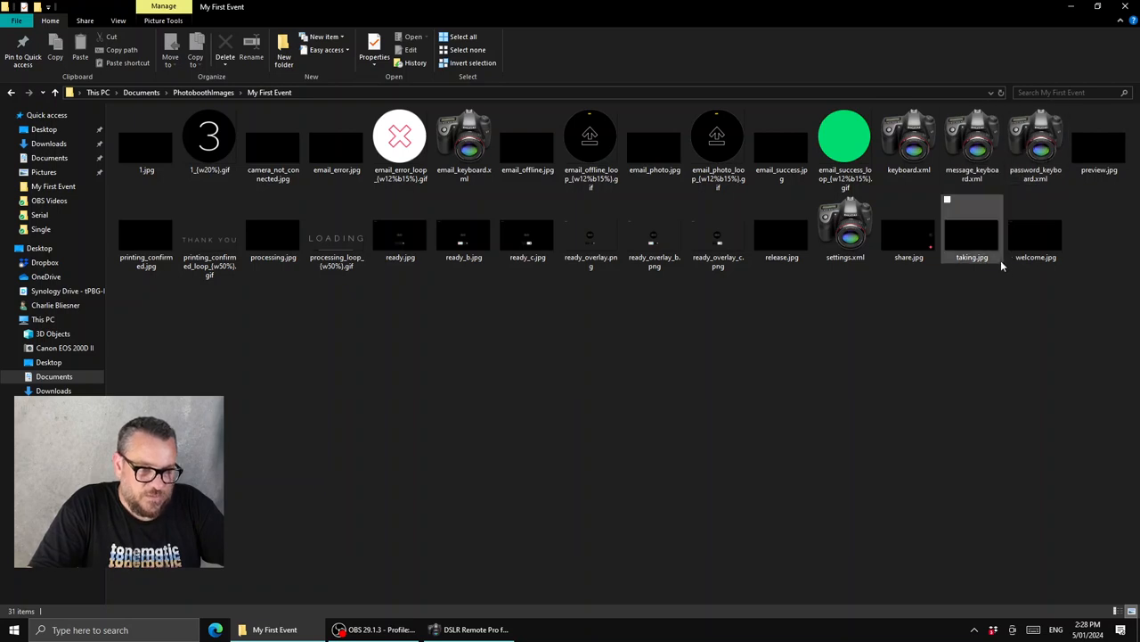
mouse_move(400, 235)
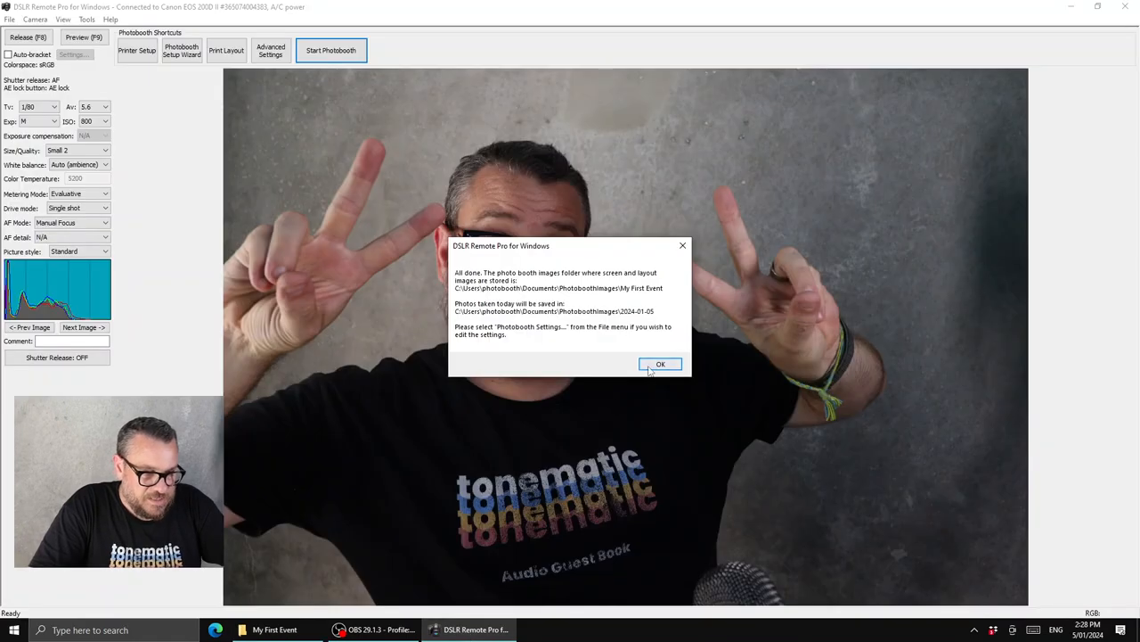
- Dismiss the All done message, start the full-screen booth and take a test photo with GO
left_click(659, 363)
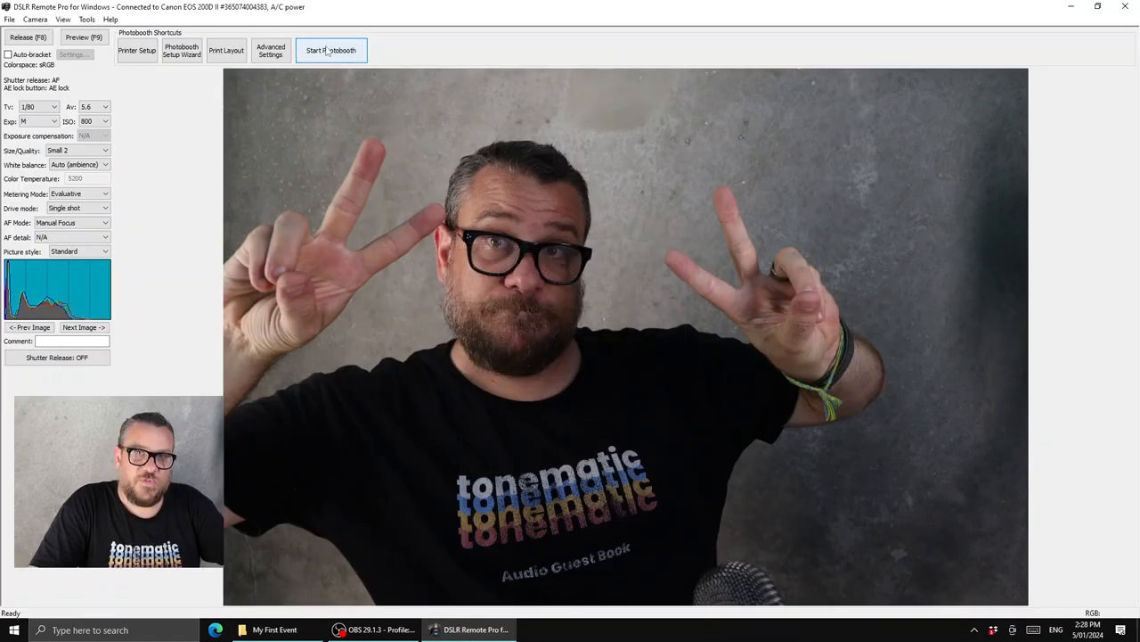
left_click(332, 50)
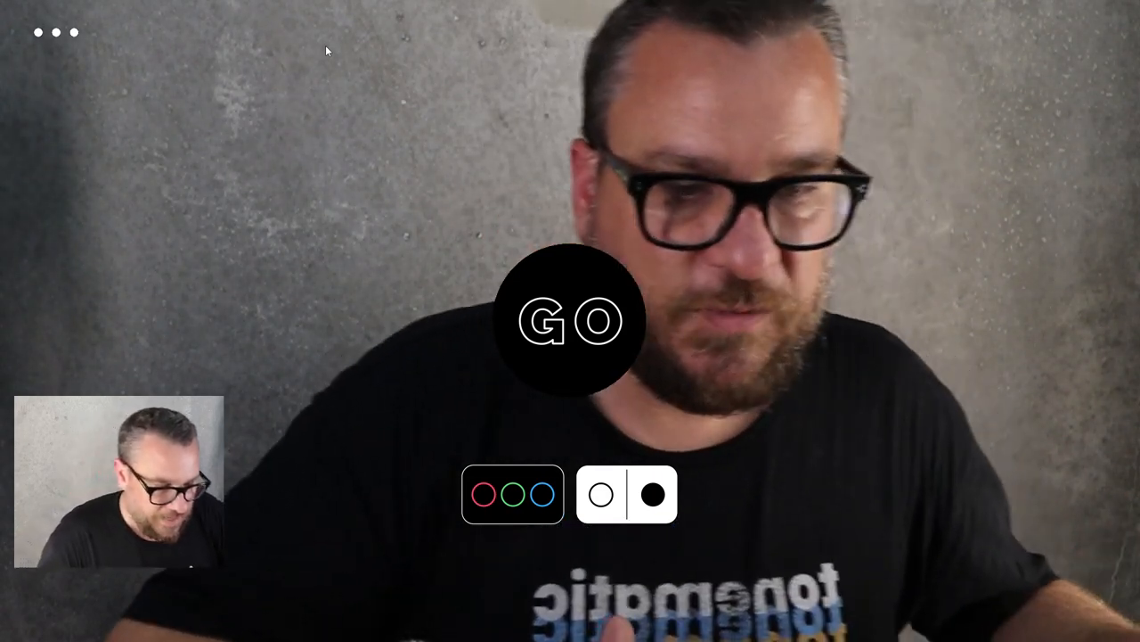
left_click(566, 321)
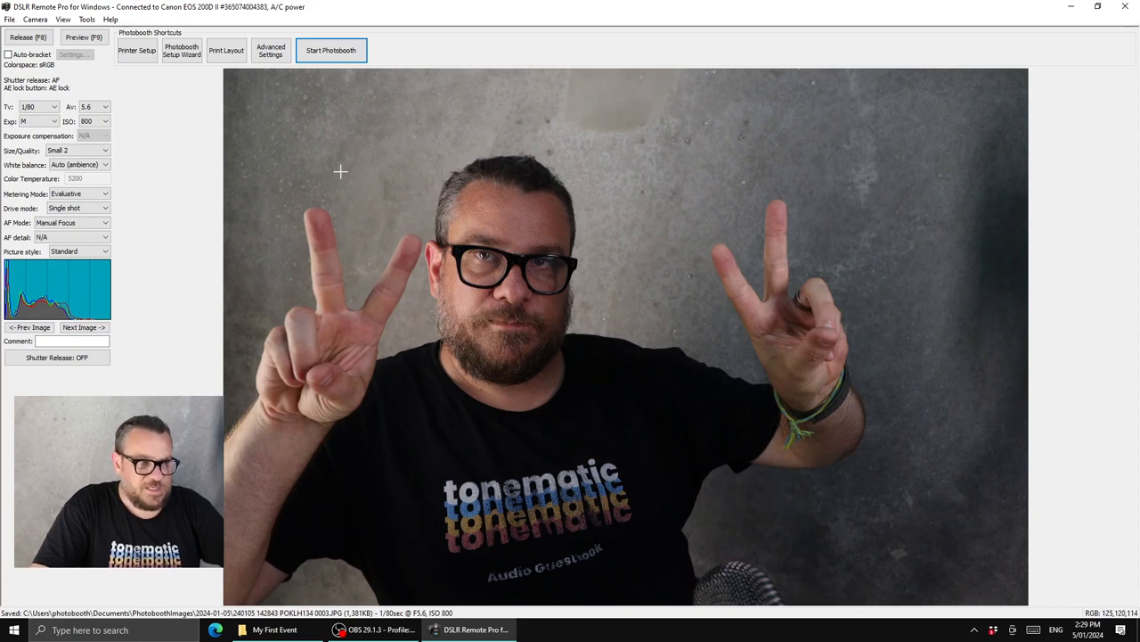
- Run the wizard again for 'Pop Event' with the Pop-o-Matic Landscape Full Screen theme and finish
left_click(182, 50)
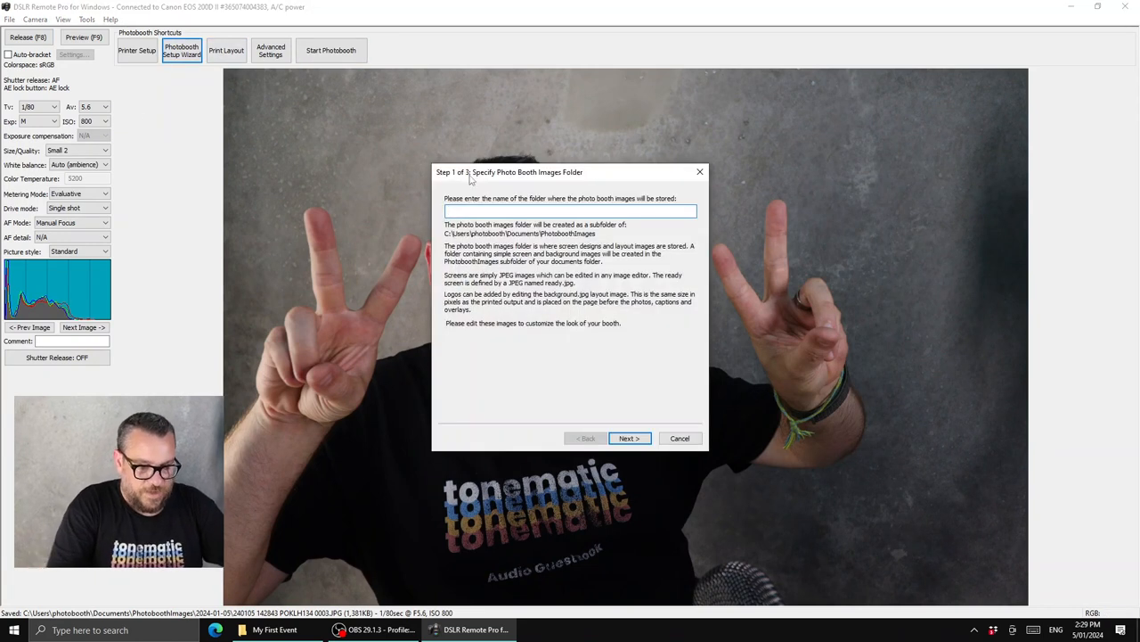
type("Pop Event")
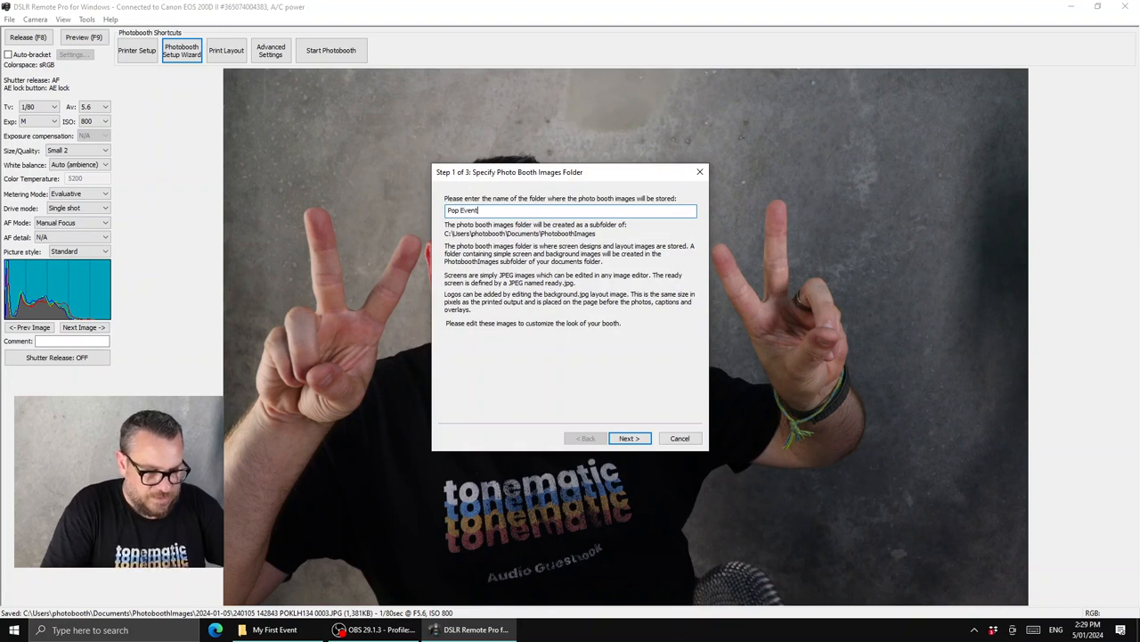
left_click(629, 439)
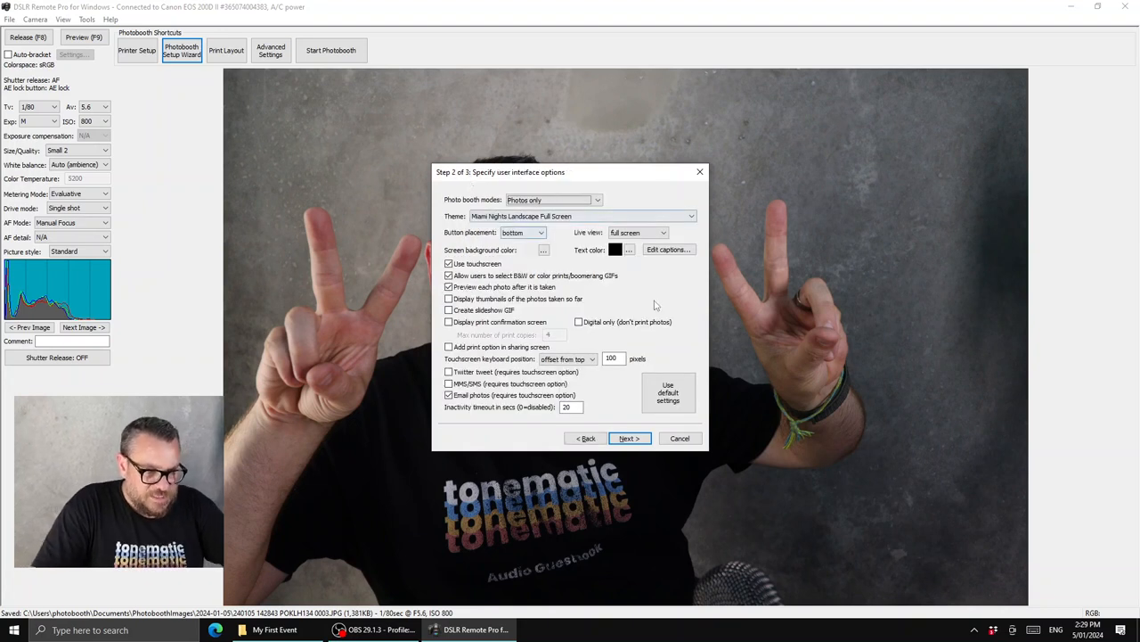
left_click(691, 216)
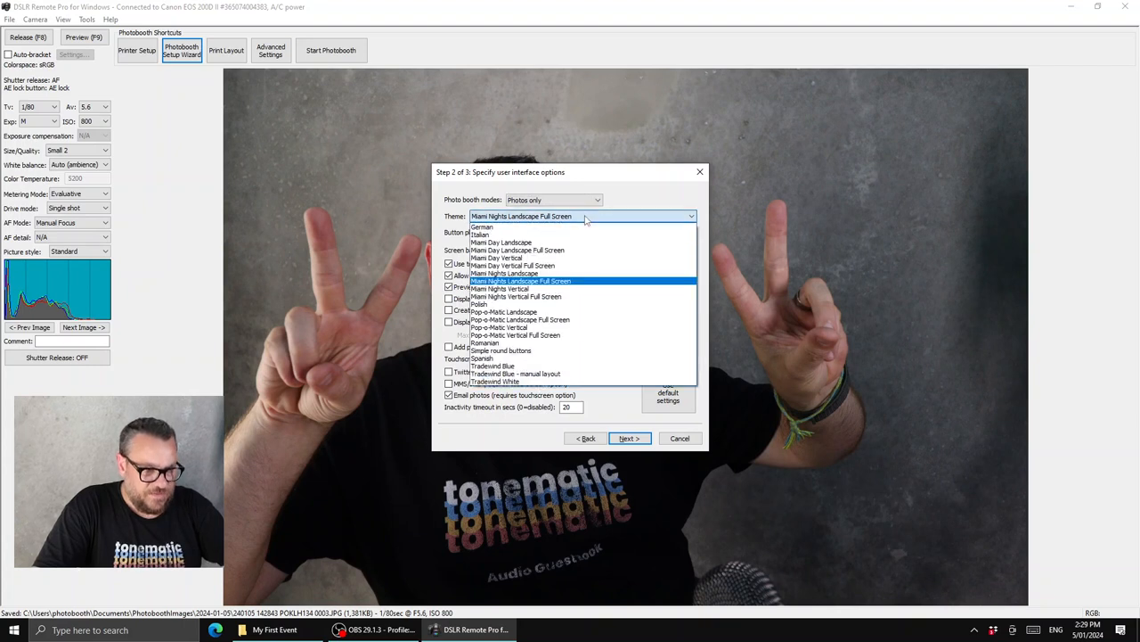
mouse_move(524, 312)
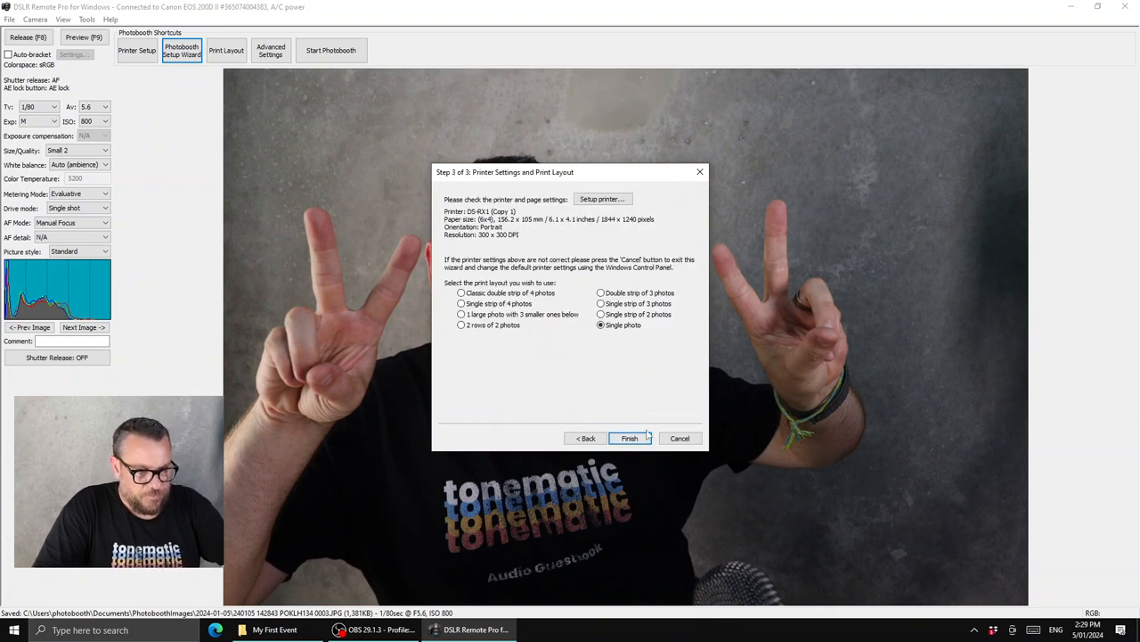
left_click(629, 438)
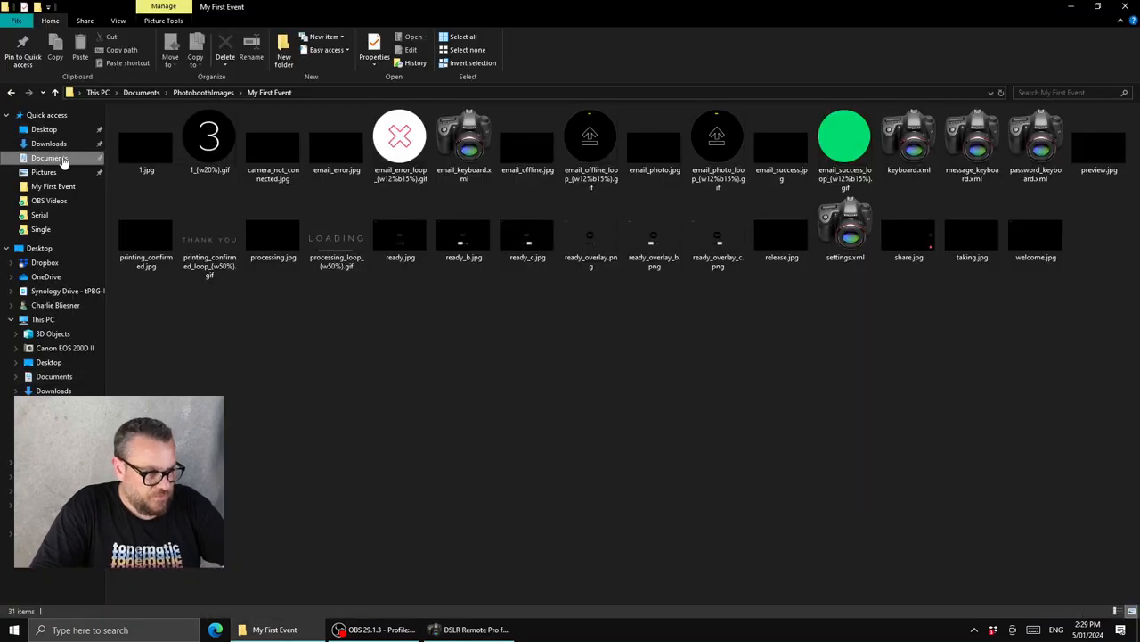
- Browse into the Pop Event folder in PhotoboothImages to review its generated theme images
left_click(203, 92)
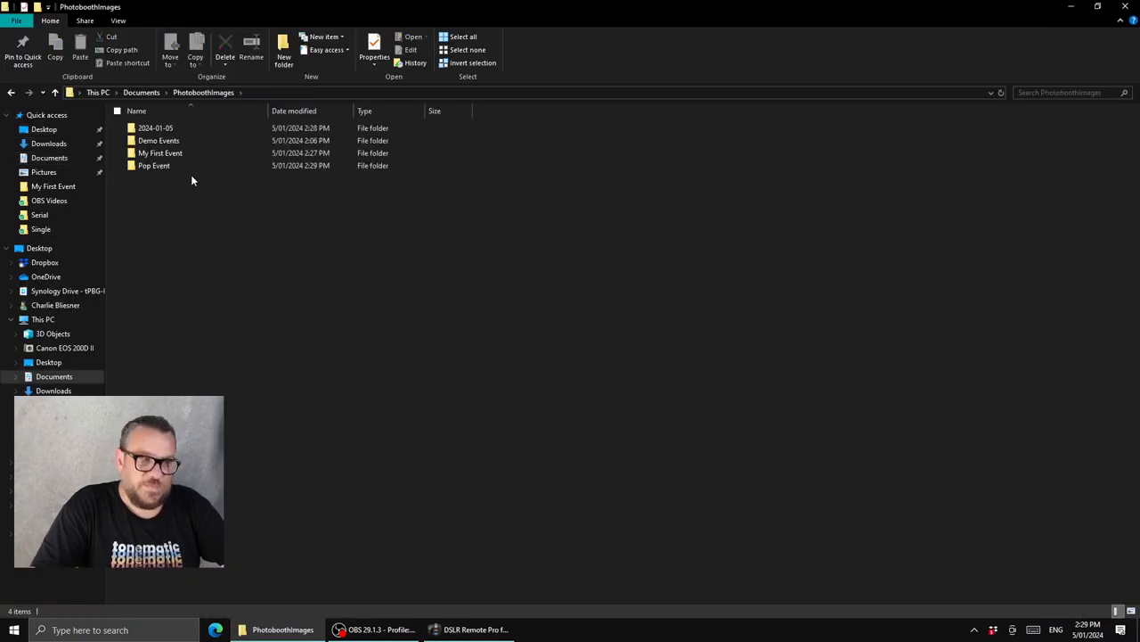
double_click(153, 164)
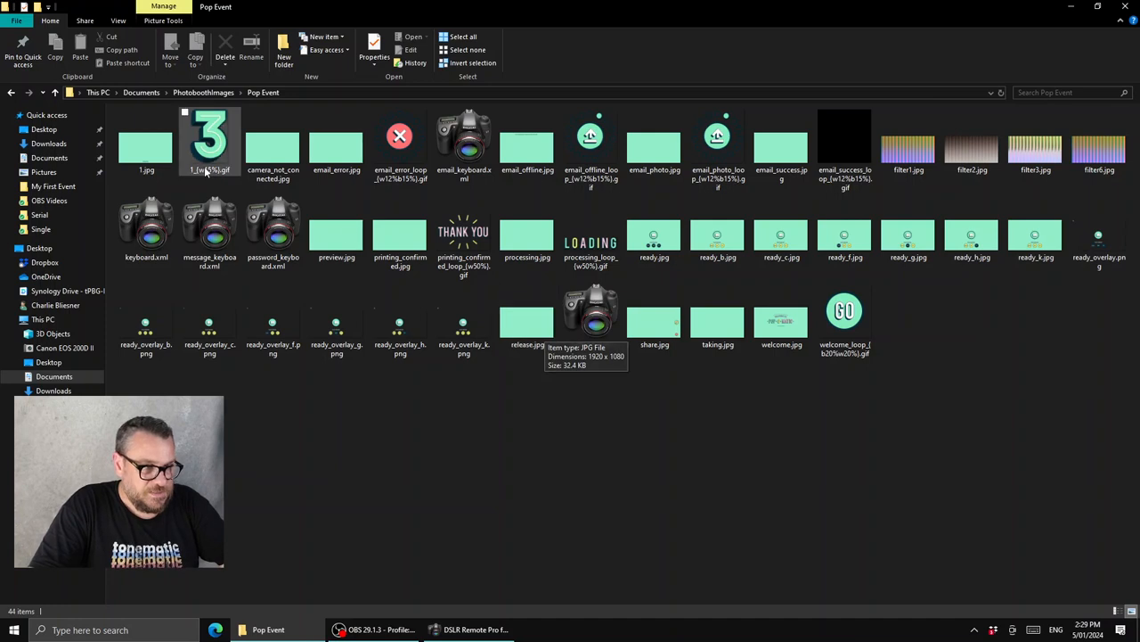
left_click(203, 93)
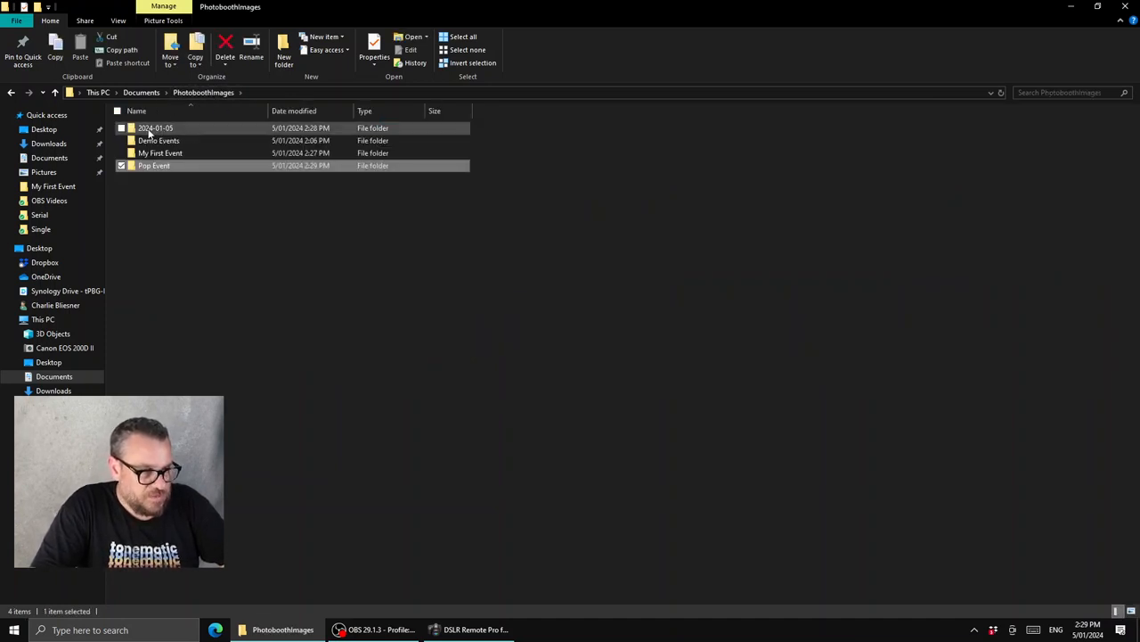
mouse_move(156, 132)
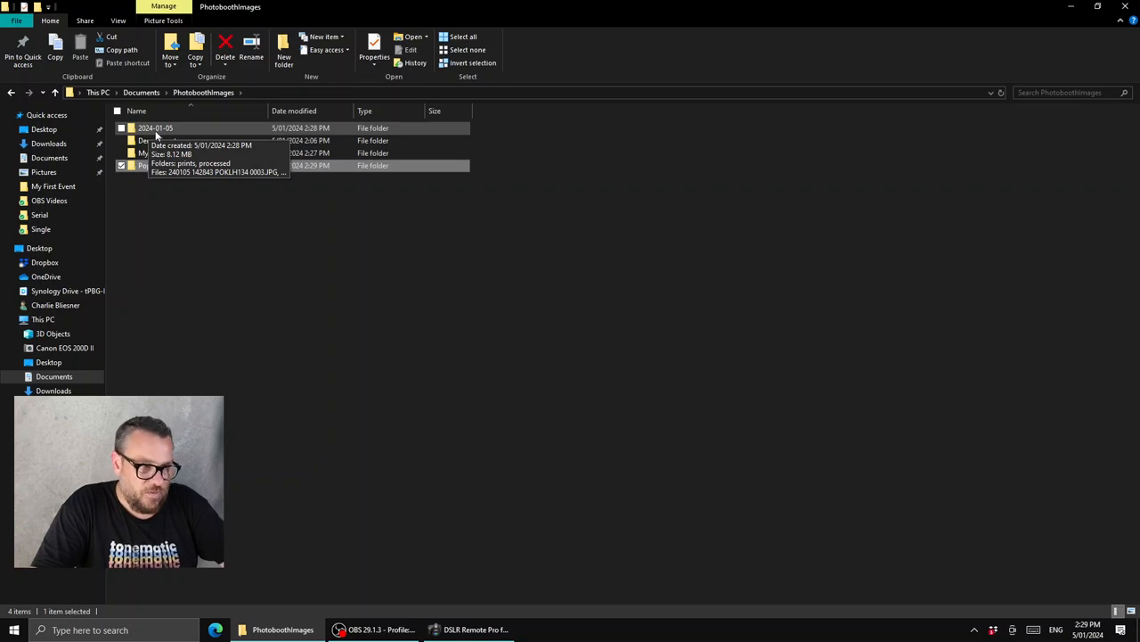
- Open the 2024-01-05 folder with its prints subfolder, then return to DSLR Remote Pro
double_click(155, 128)
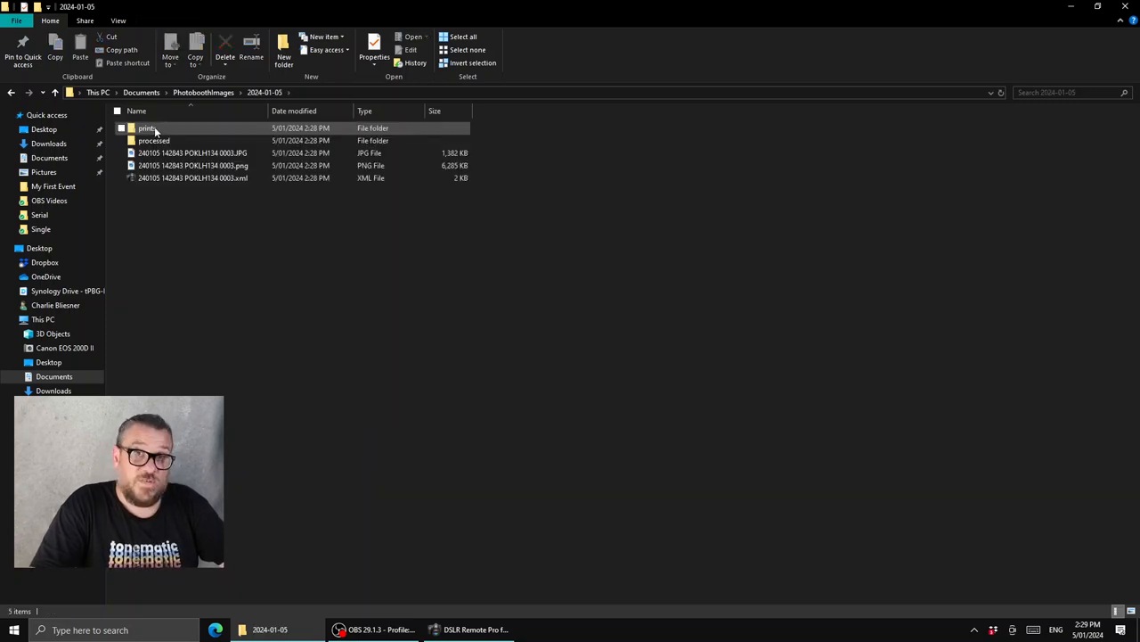
left_click(146, 128)
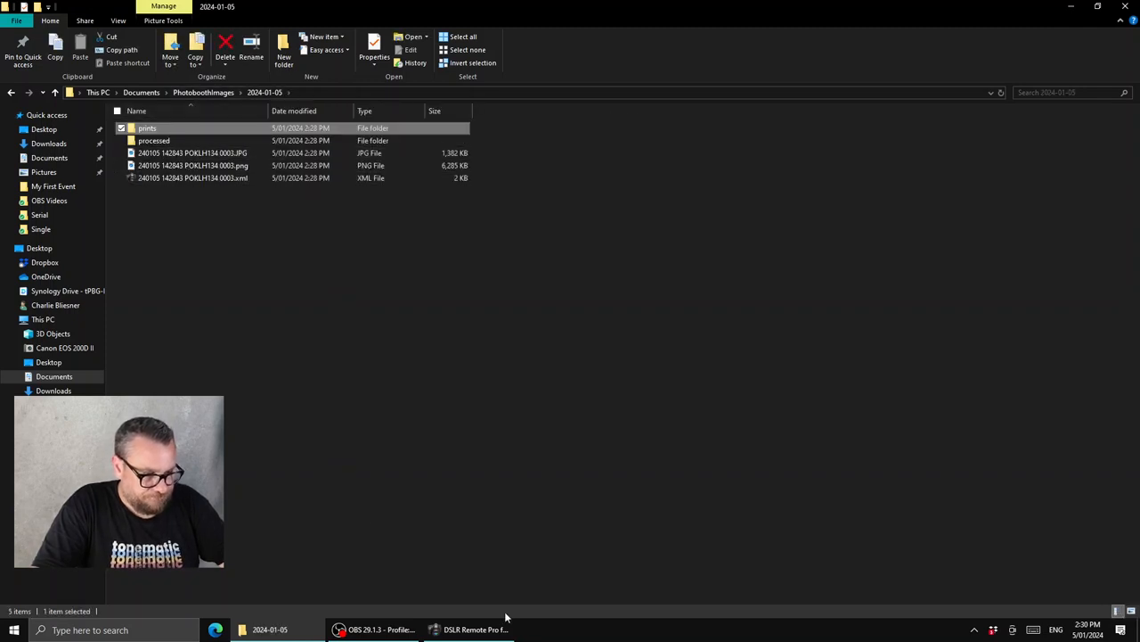
left_click(474, 629)
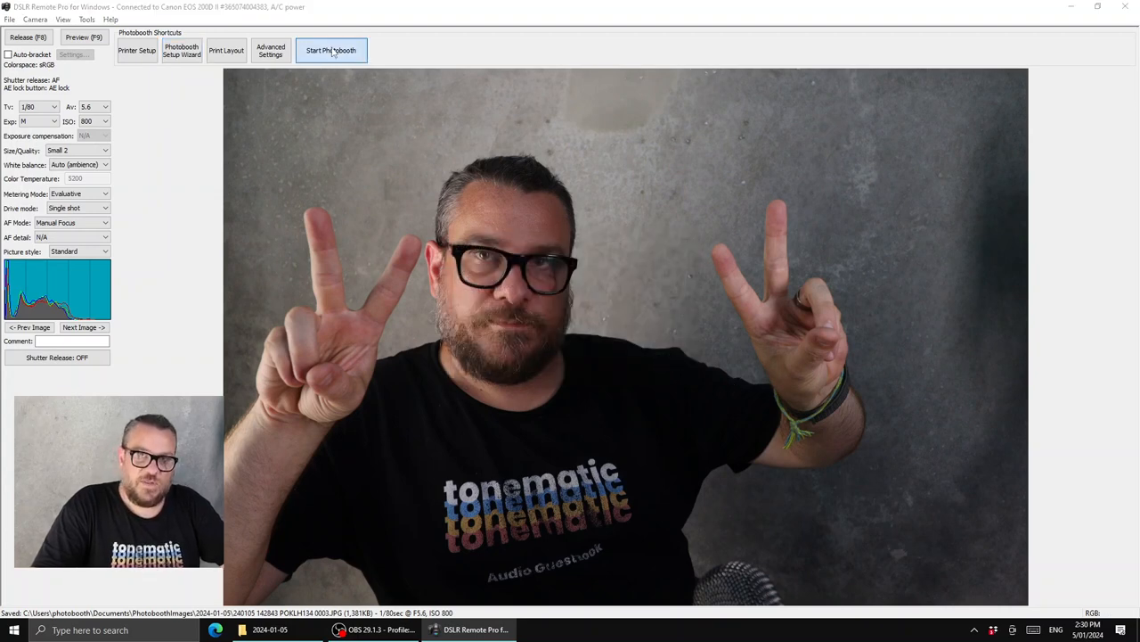
- Start the Pop Event booth full screen and preview the B&W and POP tones
left_click(331, 50)
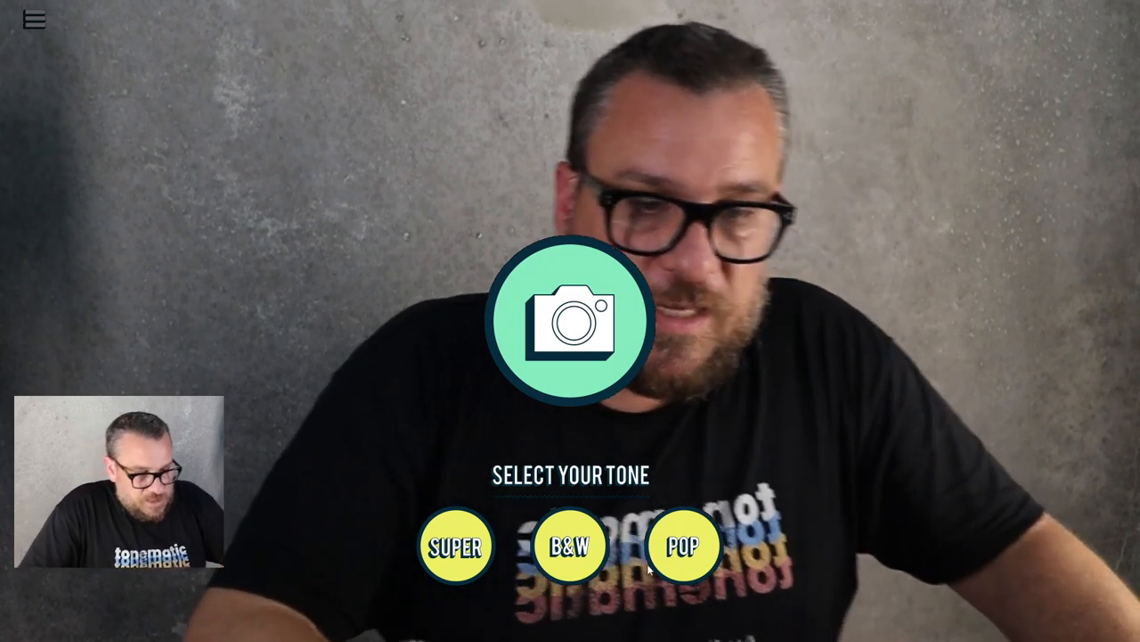
left_click(571, 545)
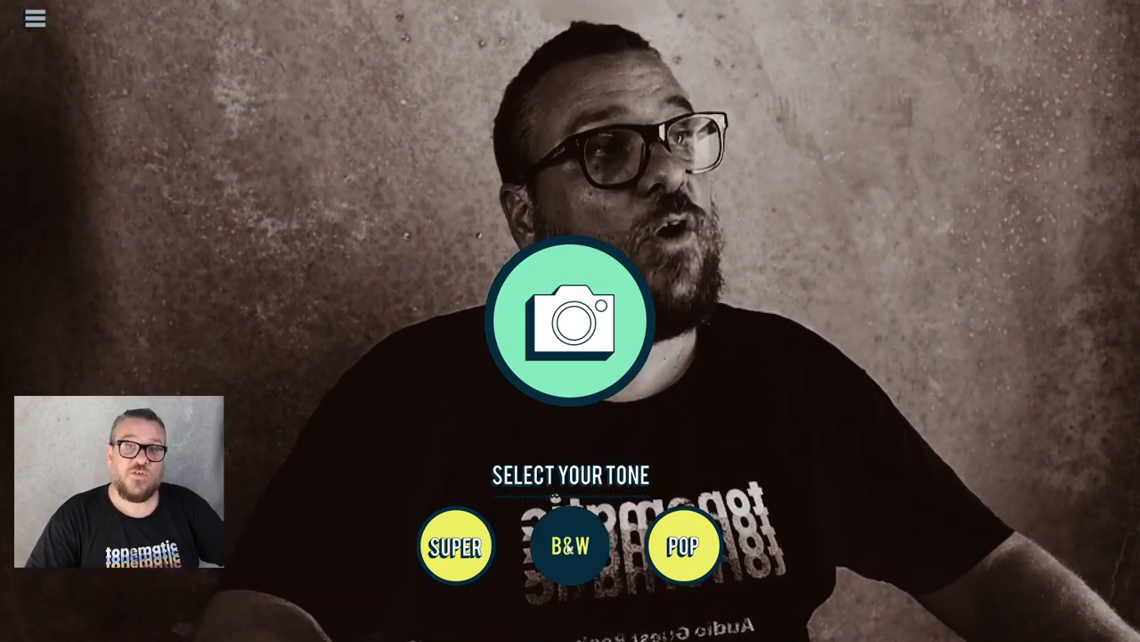
left_click(684, 545)
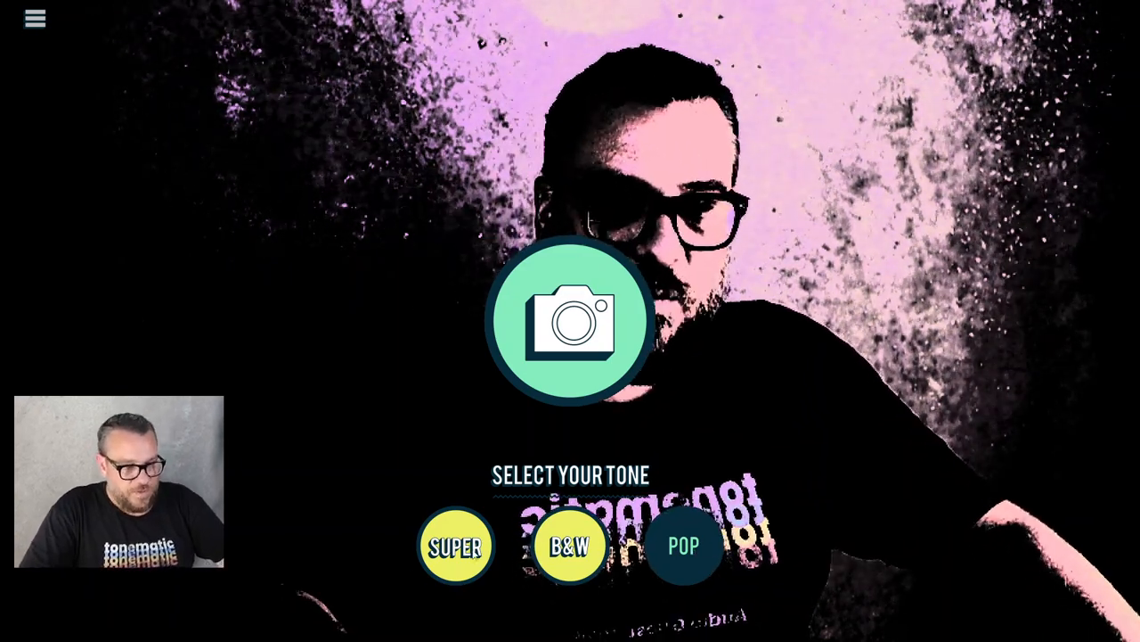
- Preview the SUPER tone, settle on B&W and take the photo
left_click(456, 546)
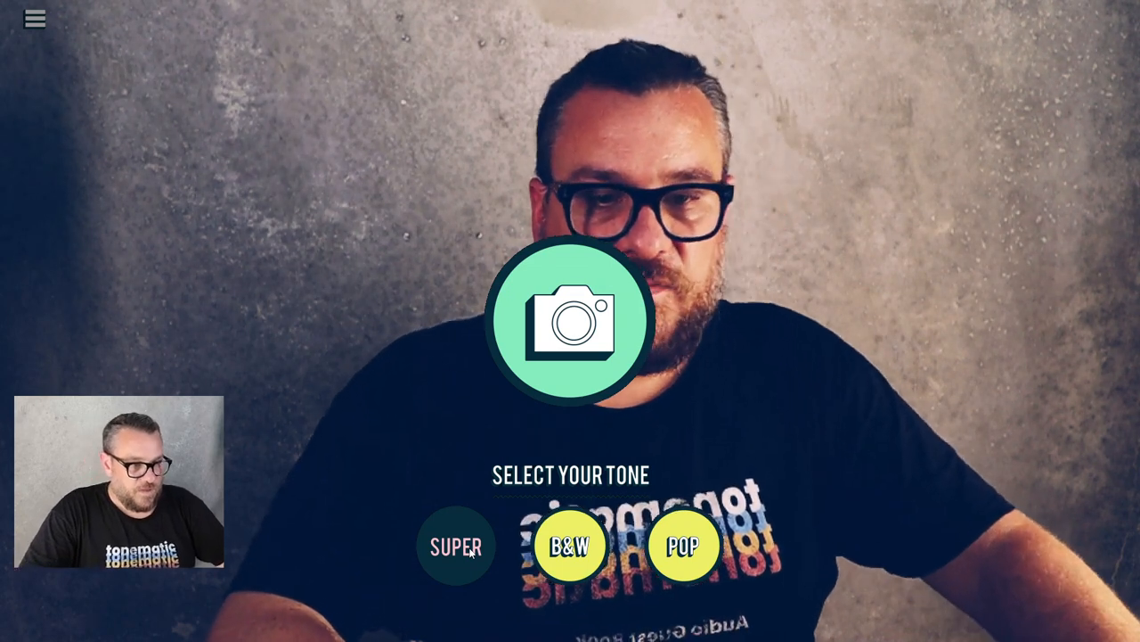
left_click(570, 546)
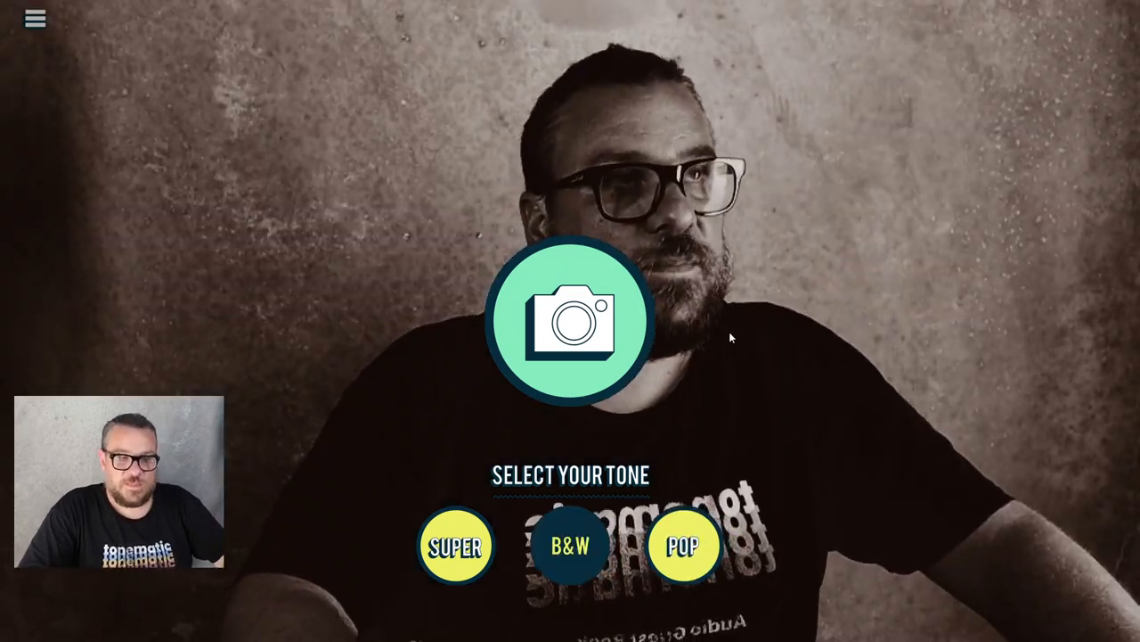
left_click(570, 320)
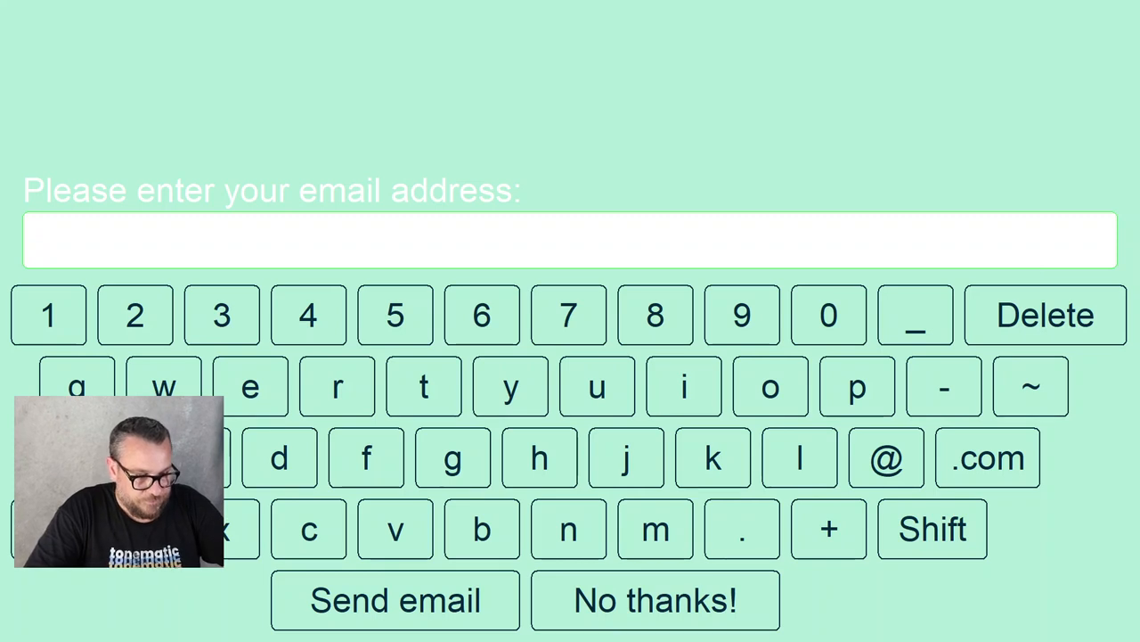
mouse_move(439, 74)
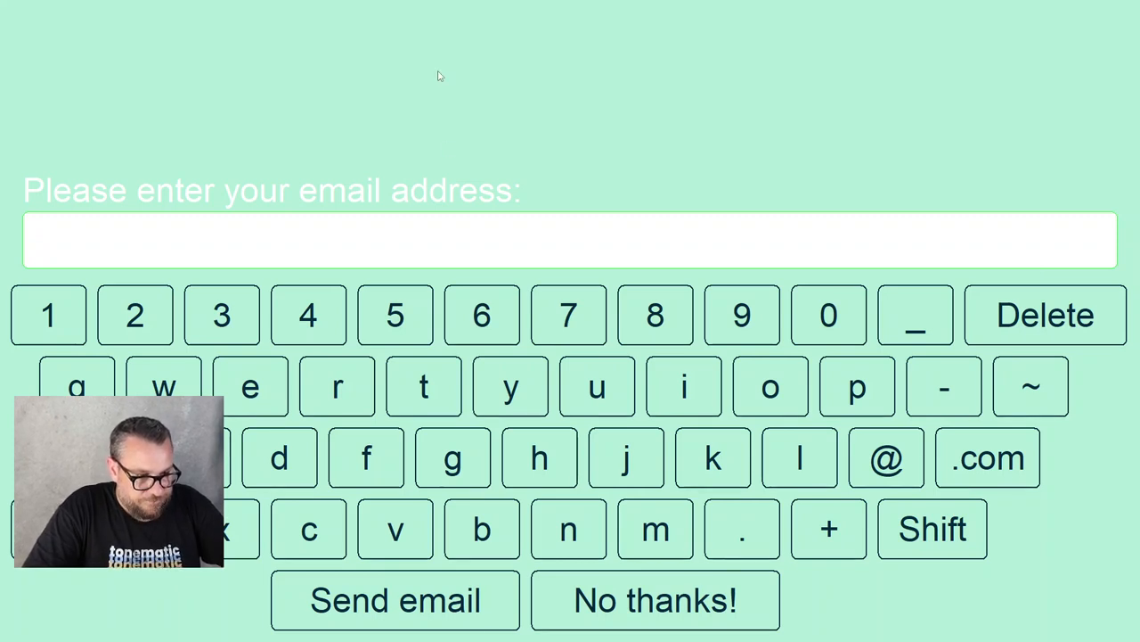